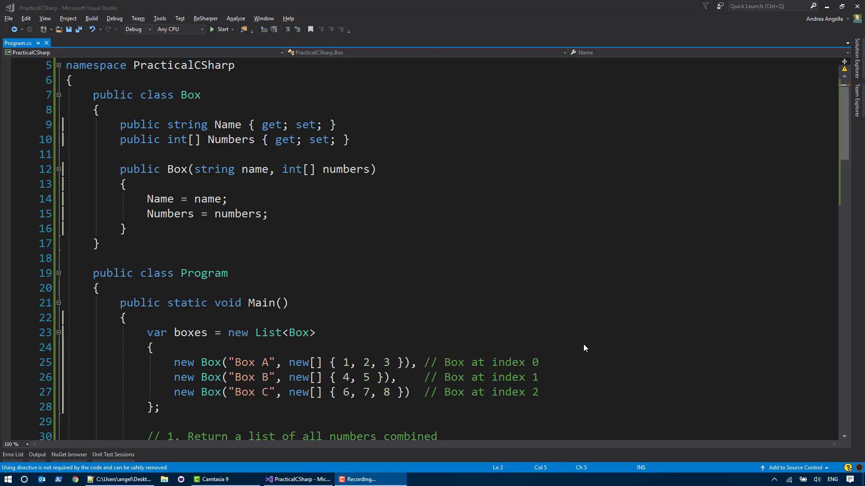
pyautogui.moveTo(550, 238)
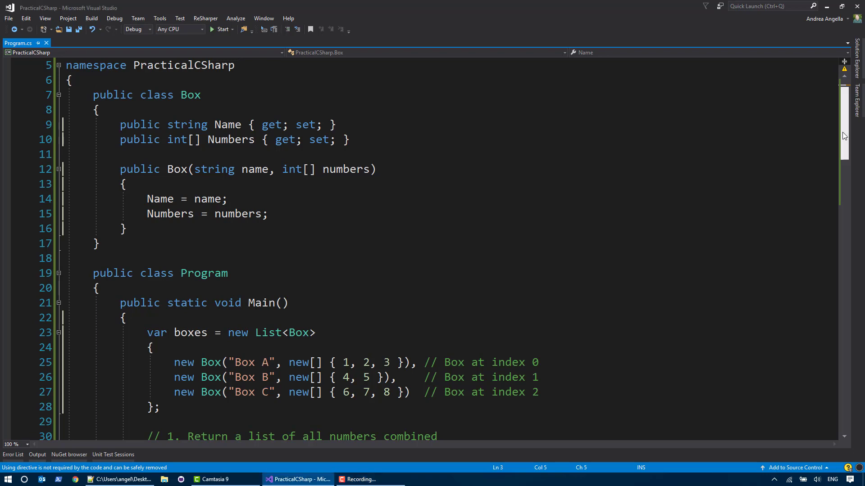
# - Write line 32 as var results = boxes.Select(x => x.Numbers) and build the project
pyautogui.scroll(-3)
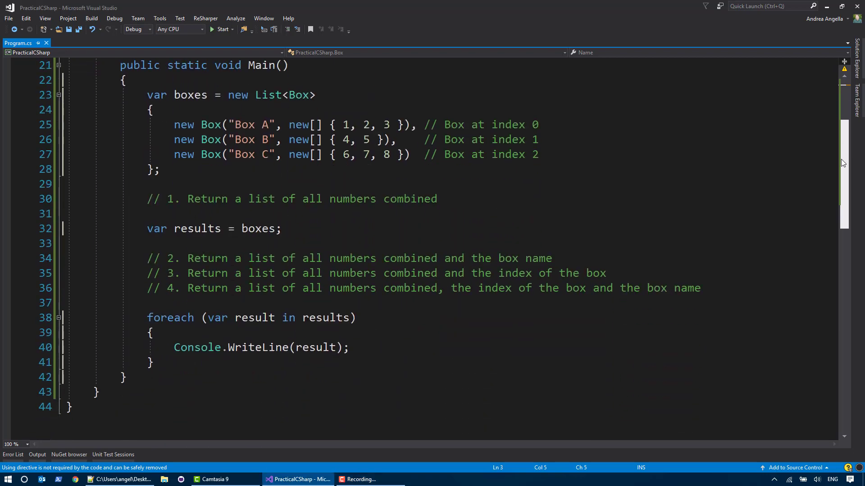
pyautogui.scroll(3)
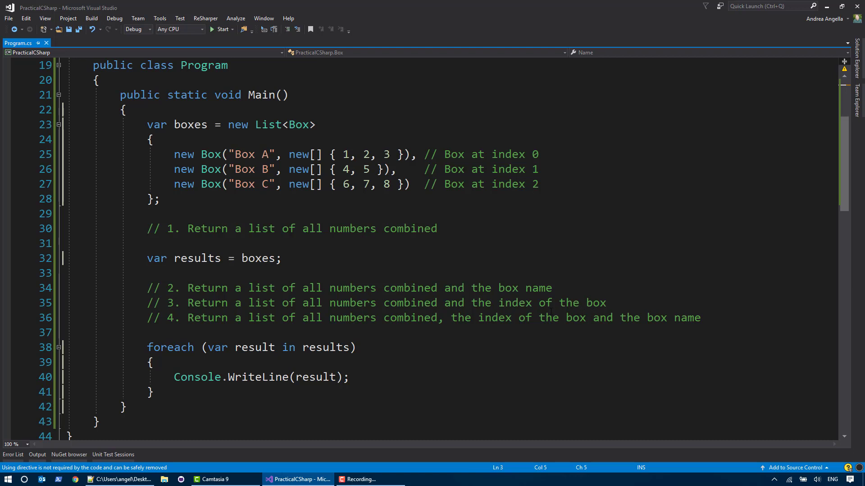
pyautogui.click(276, 258)
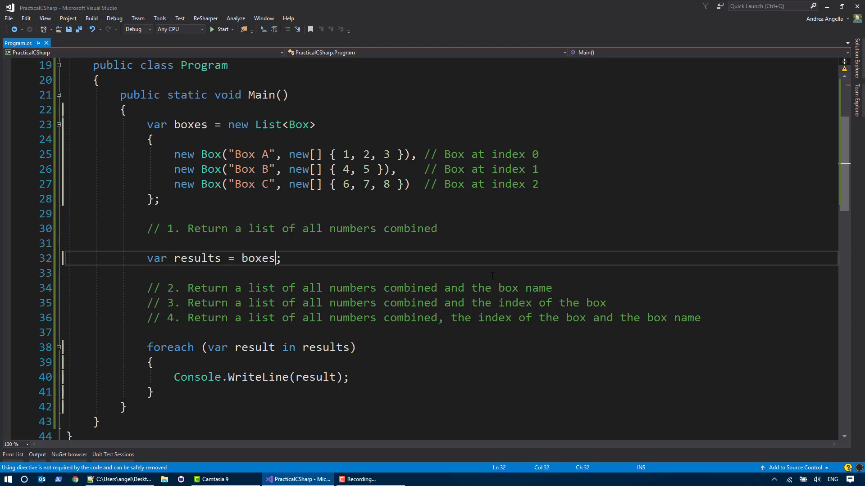
pyautogui.write('.Select(x')
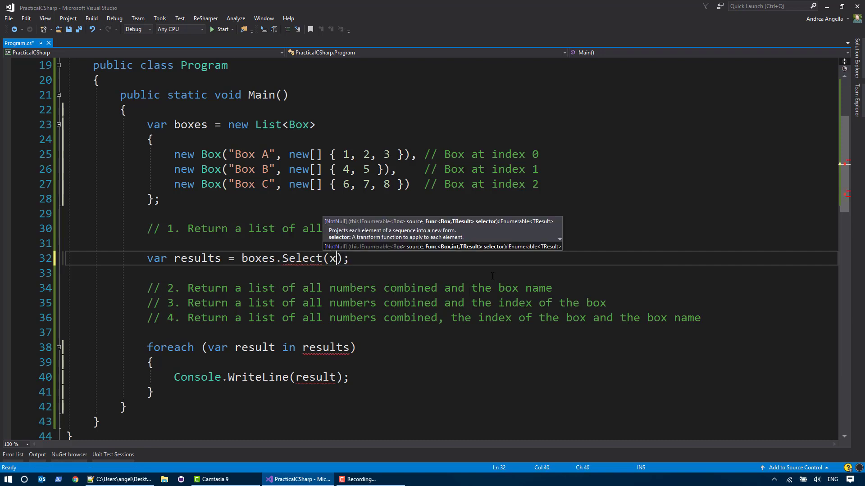
pyautogui.write('=>')
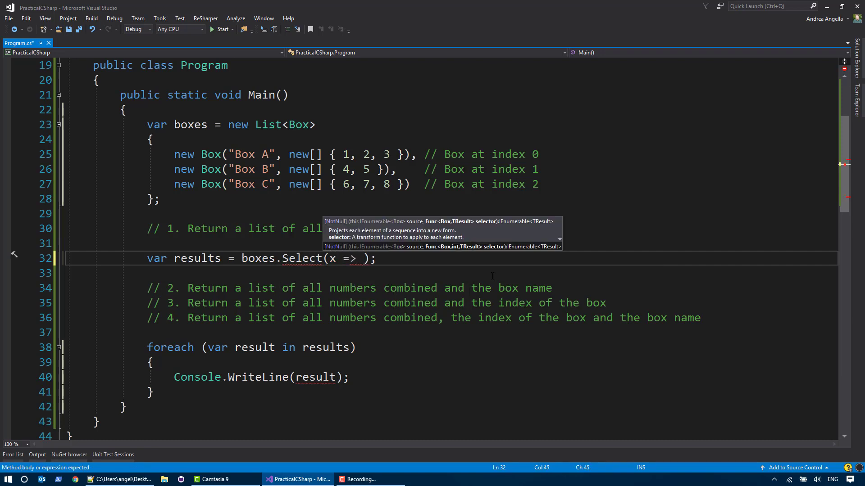
pyautogui.write('x.Numbers')
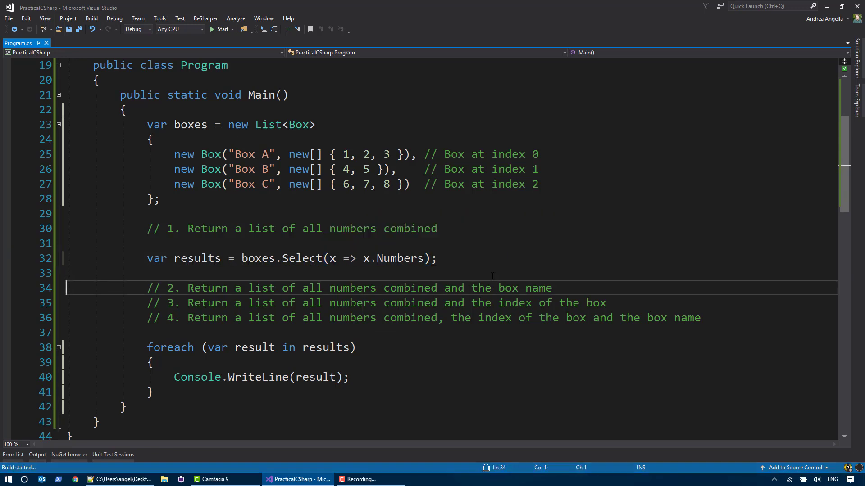
pyautogui.click(220, 29)
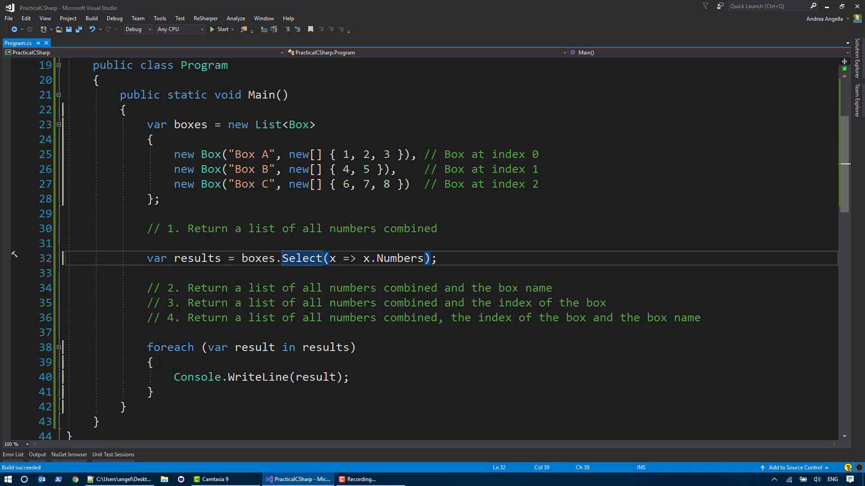
# - Change Select to SelectMany(x => x.Numbers) on line 32 and comment the line out
pyautogui.write('Many')
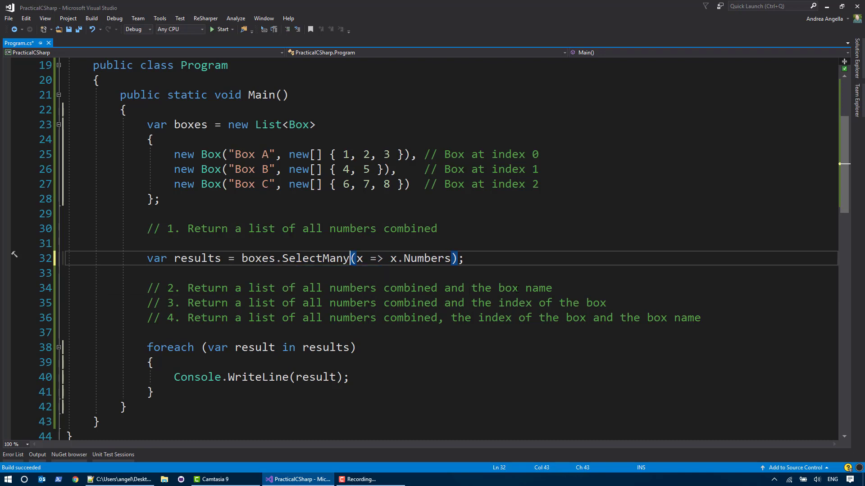
pyautogui.doubleClick(315, 258)
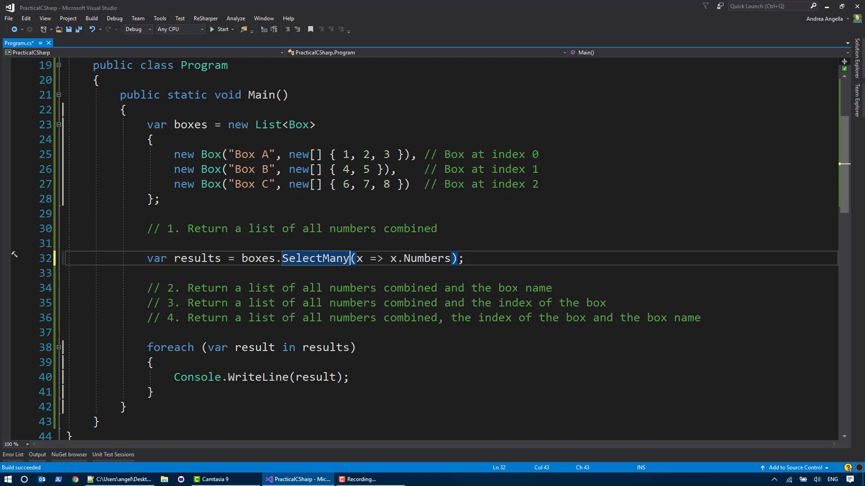
pyautogui.click(212, 29)
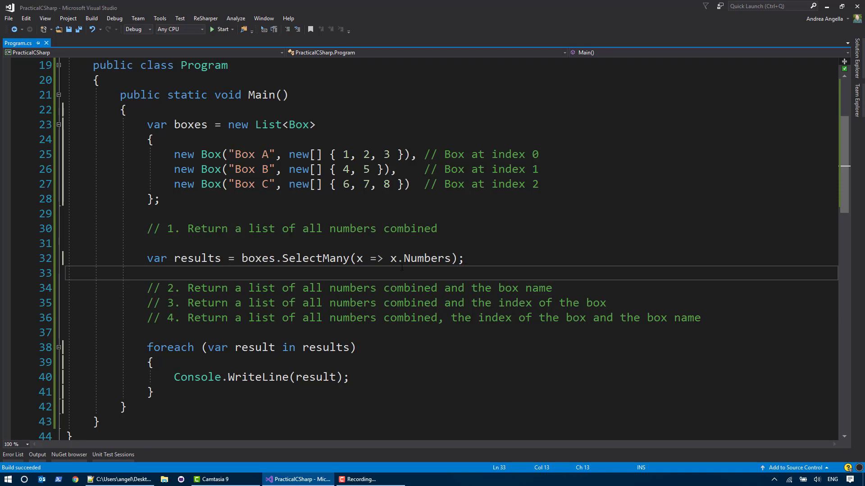
pyautogui.doubleClick(425, 258)
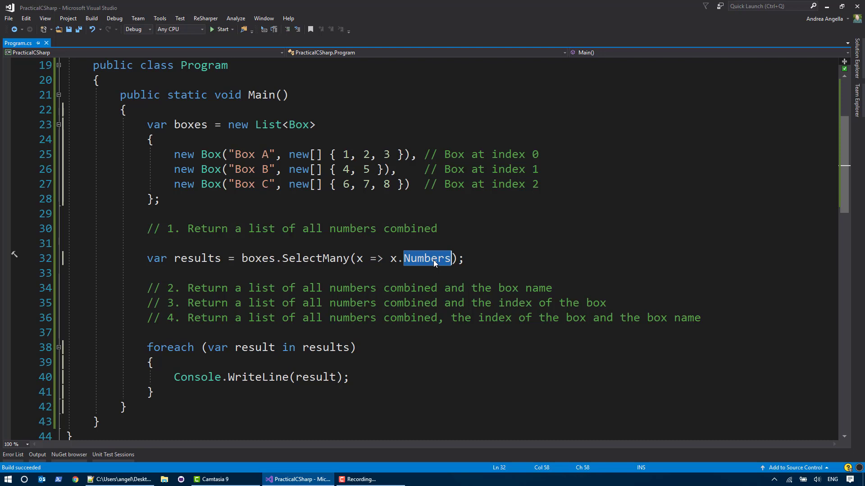
pyautogui.click(473, 258)
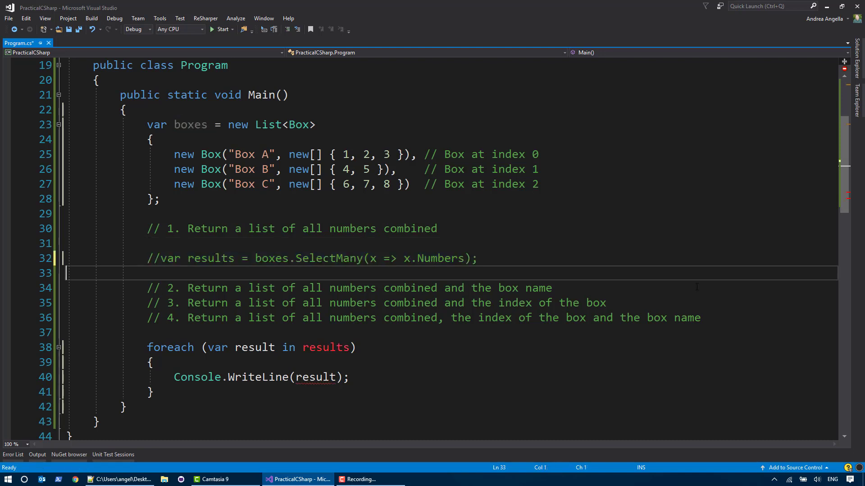
# - Add the query 'from box in boxes from number in box.Numbers select number;' and comment it out
pyautogui.write('var results = fr')
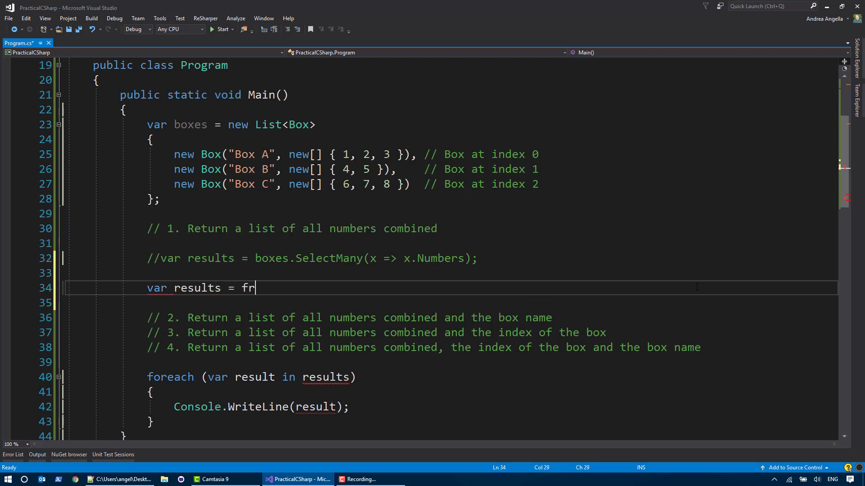
pyautogui.write('om')
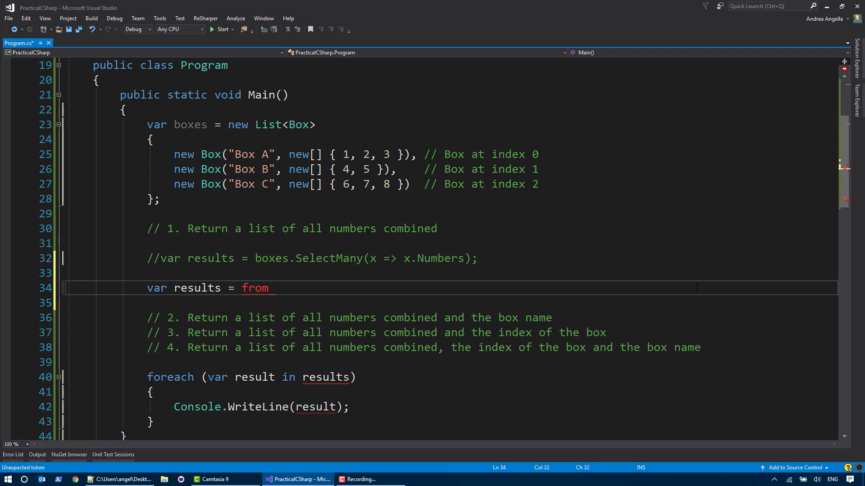
pyautogui.write('box')
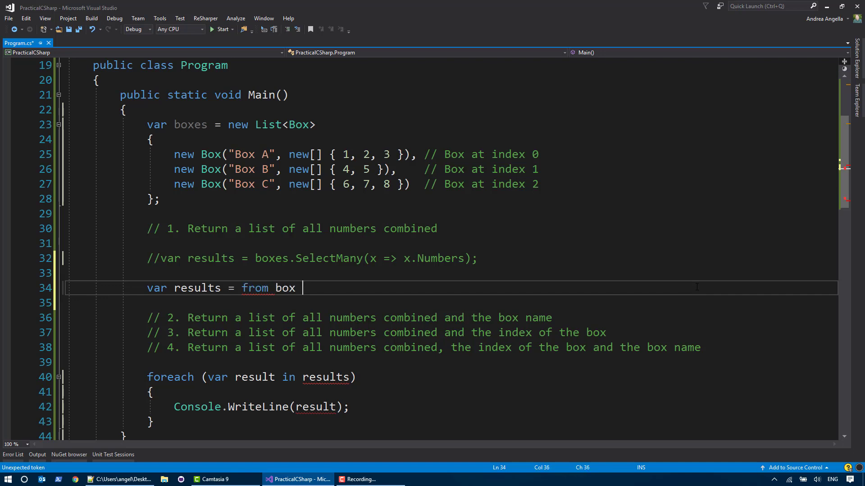
pyautogui.write('in boxes')
pyautogui.write('se')
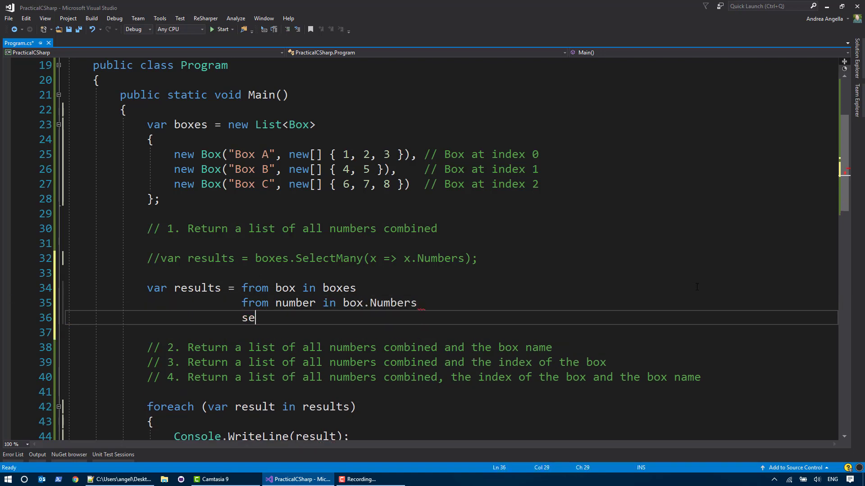
pyautogui.write('lect number')
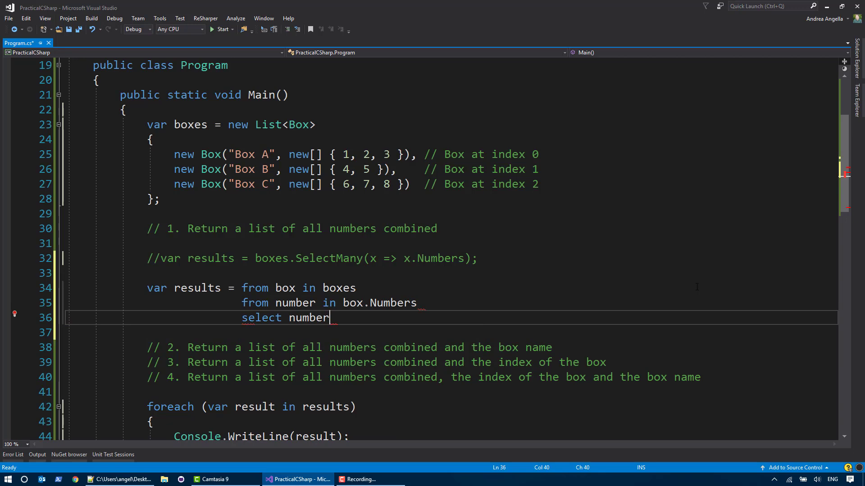
pyautogui.write(';')
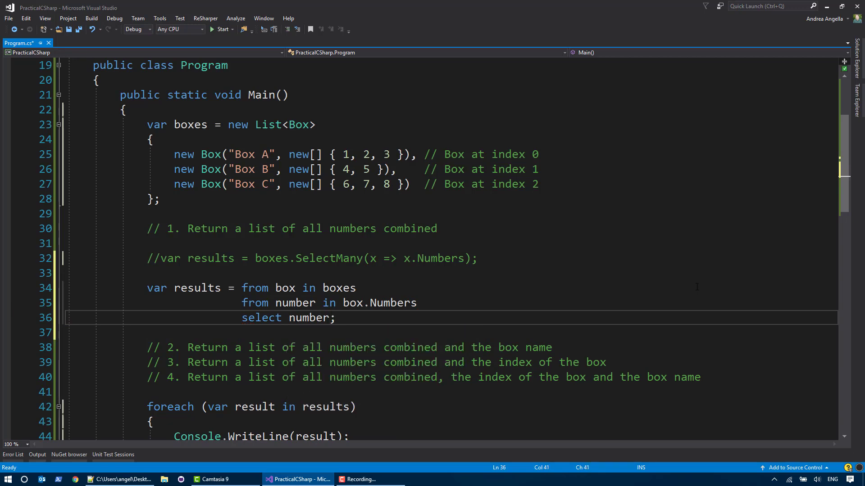
pyautogui.click(221, 30)
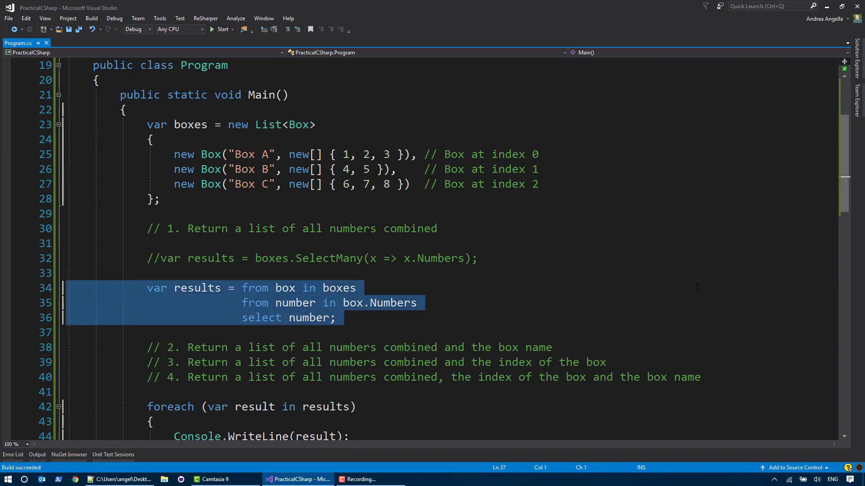
pyautogui.press('ctrl+k ctrl+c')
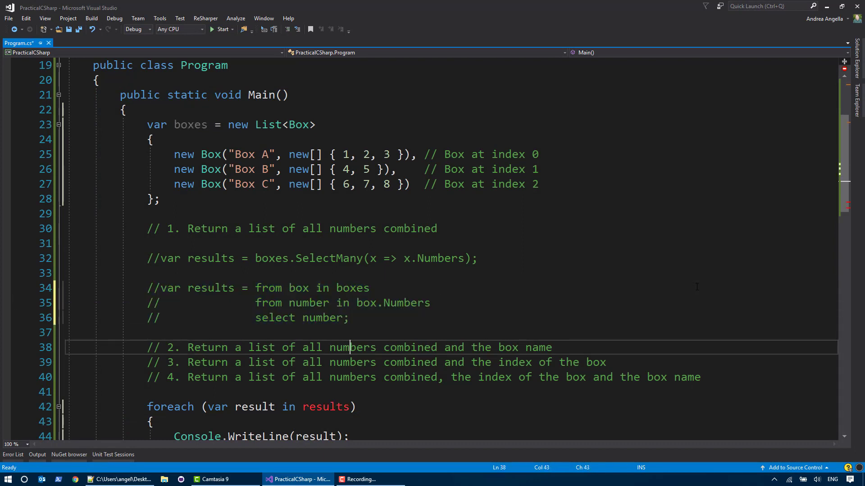
# - Start task two with var results = boxes.SelectMany(x => x.Numbers on line 40
pyautogui.press('enter')
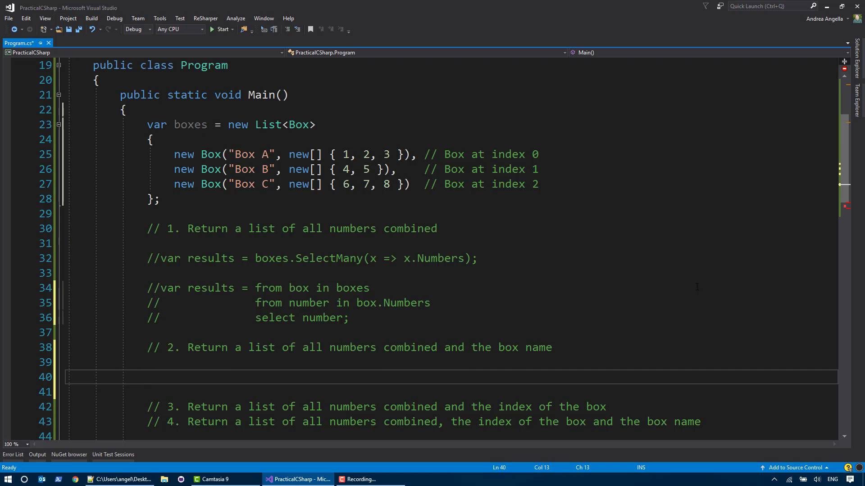
pyautogui.write('var res')
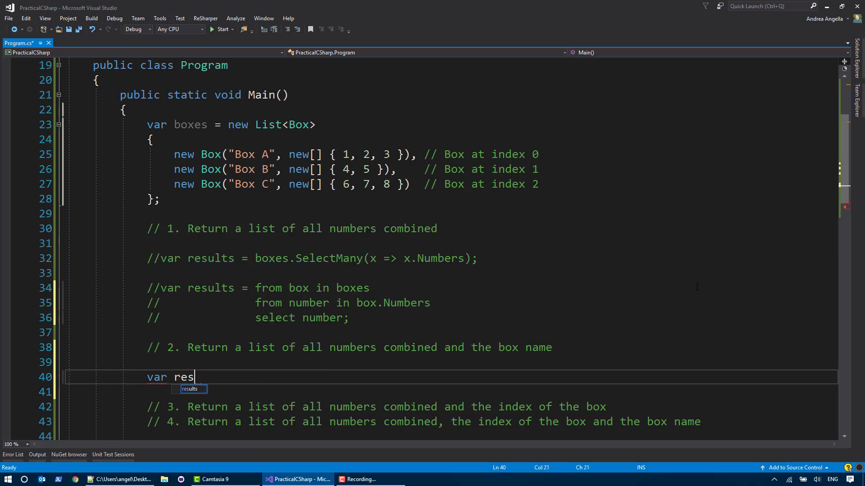
pyautogui.write('ults = boxes')
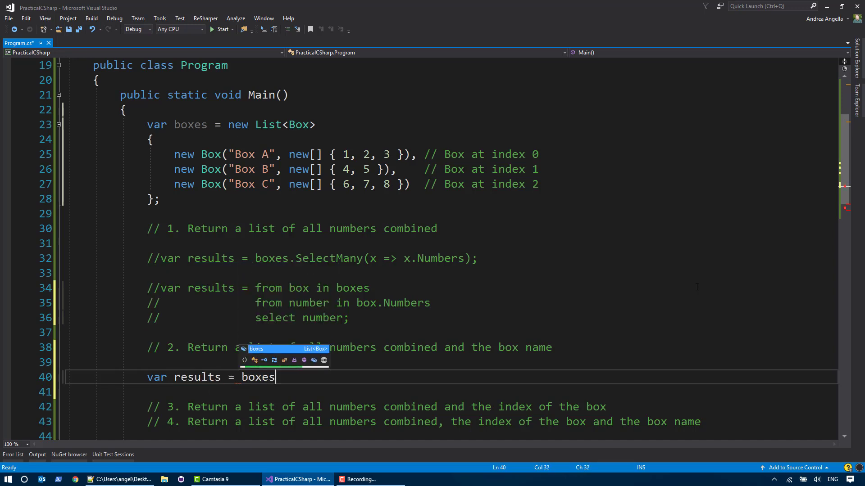
pyautogui.write('.SelectMany(x =>')
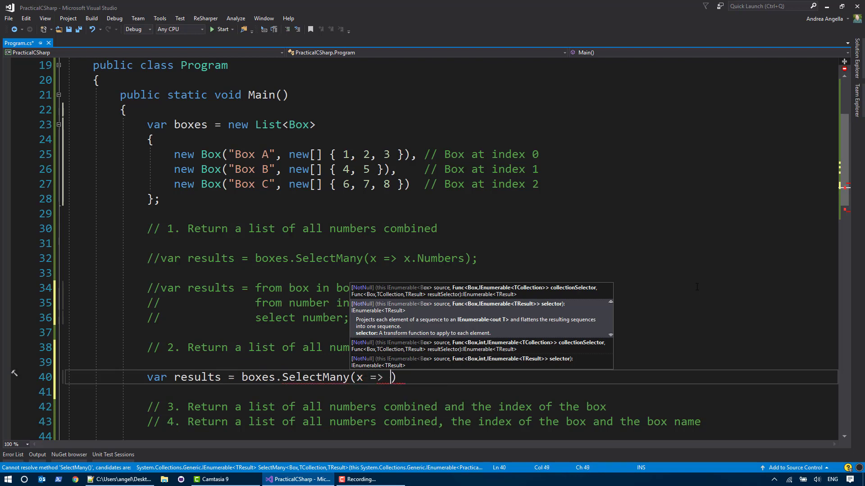
pyautogui.write('x.Numbers')
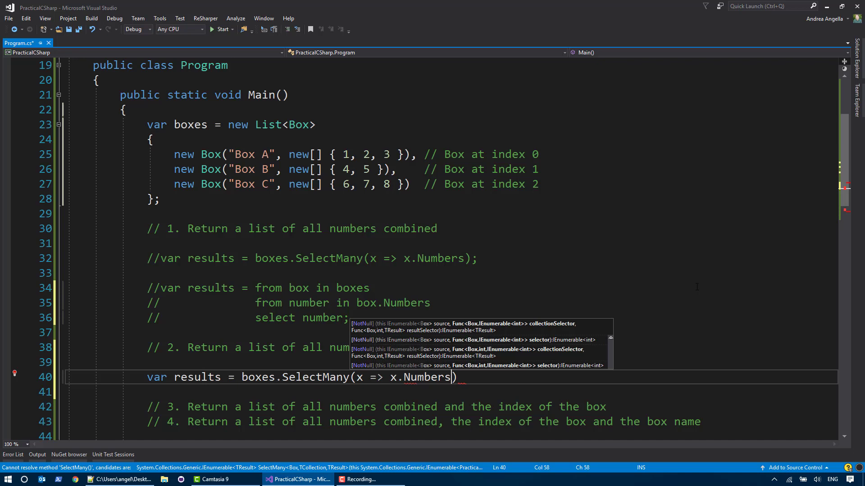
pyautogui.doubleClick(426, 377)
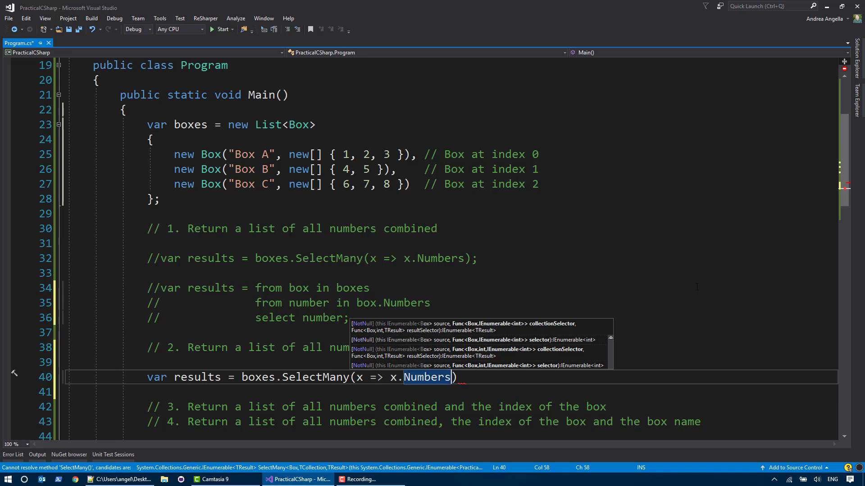
# - Add the result selector (box, number) => (number, box.Name) and end the statement
pyautogui.write(', (box, i')
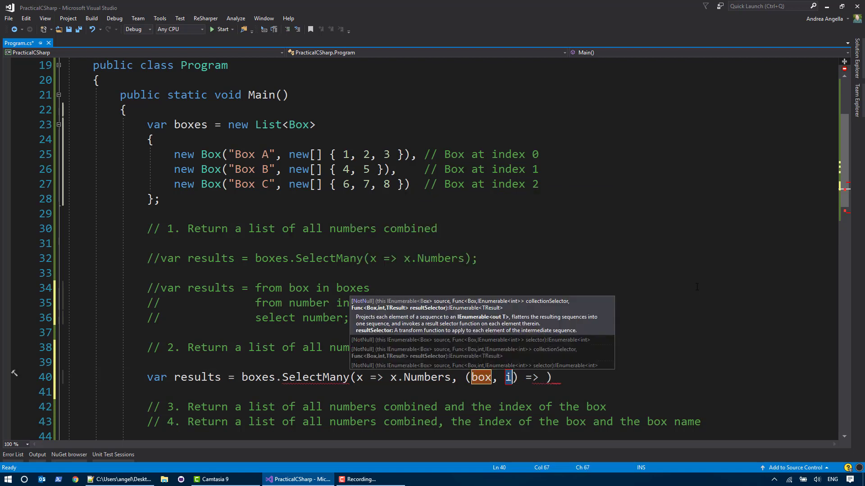
pyautogui.write('number')
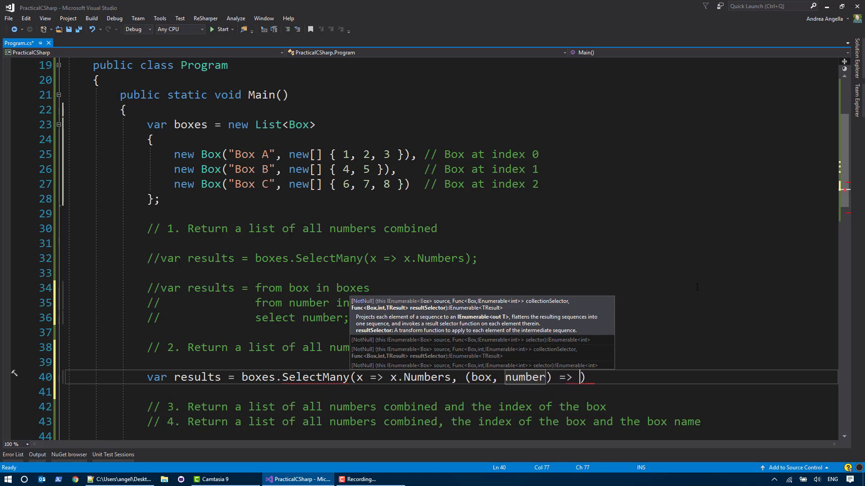
pyautogui.write('(number, box.')
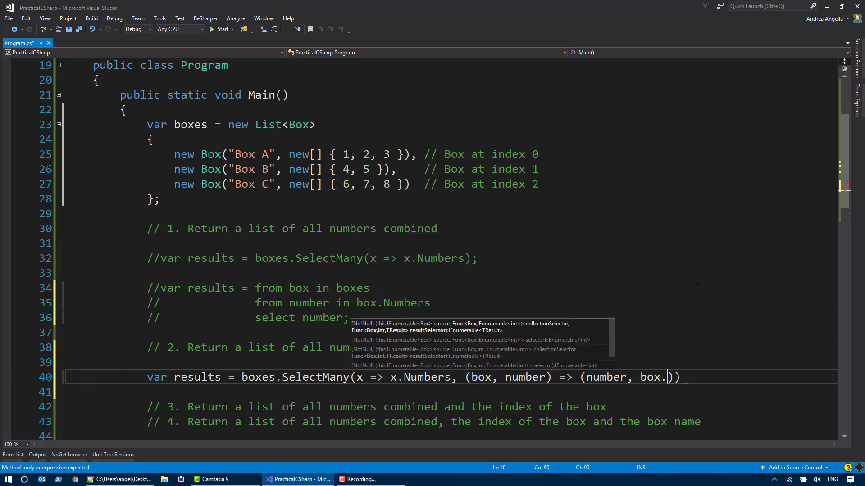
pyautogui.write('Name')
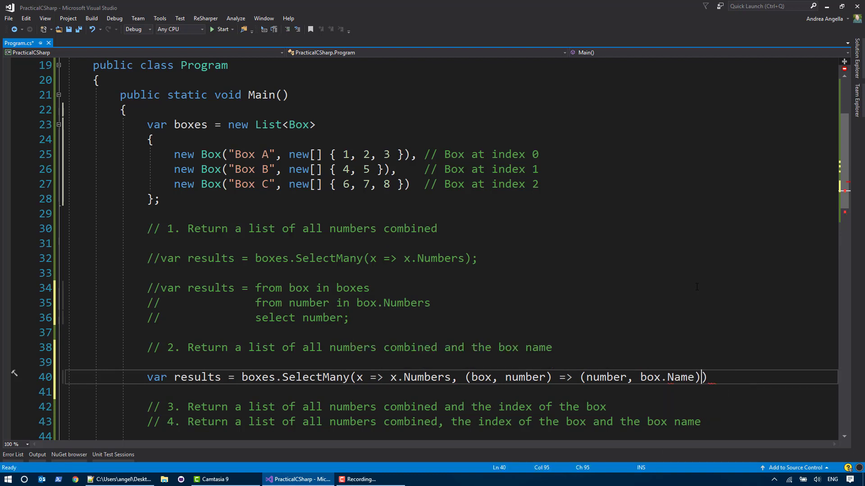
pyautogui.write(';')
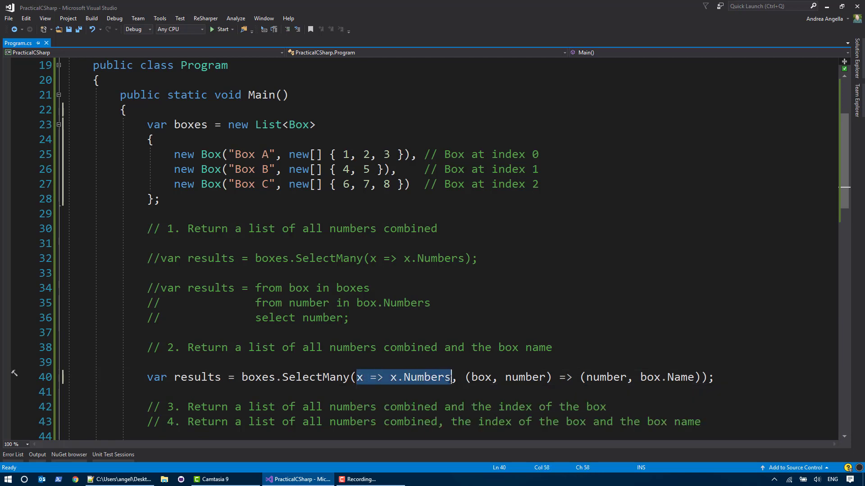
pyautogui.moveTo(426, 378)
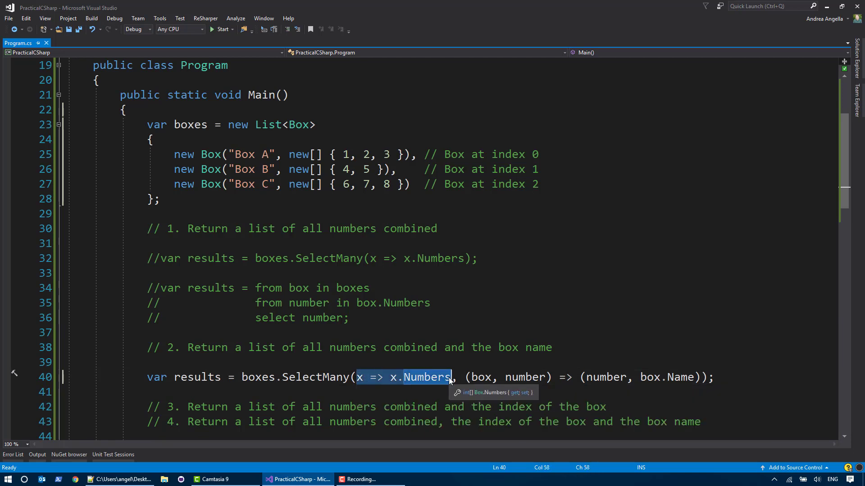
pyautogui.moveTo(442, 376)
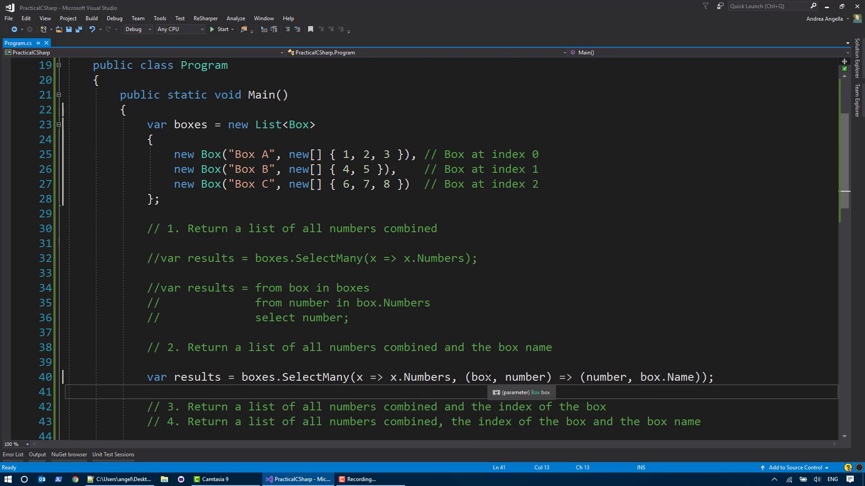
# - Review the lambda parameters, then cut the line 40 query leaving blank lines under the task 2 comment
pyautogui.click(482, 377)
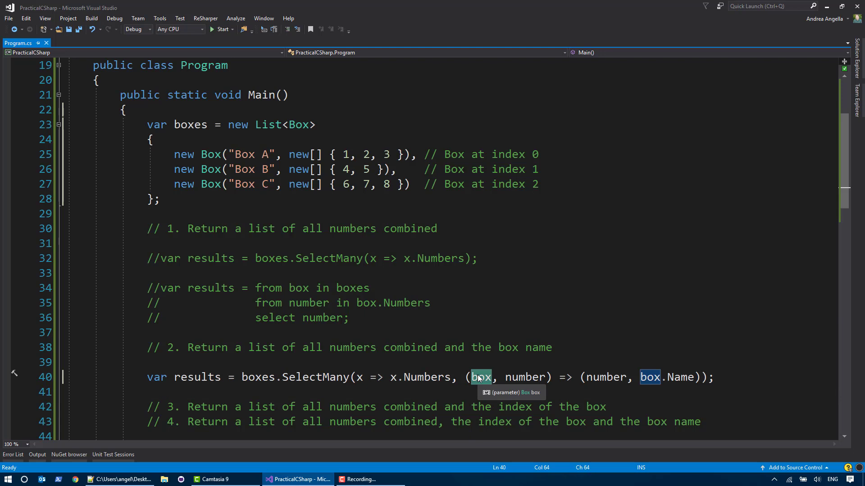
pyautogui.click(257, 377)
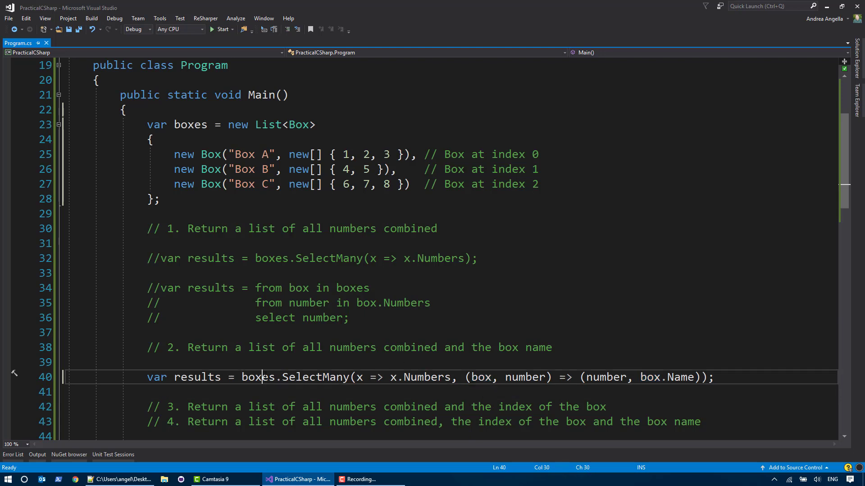
pyautogui.doubleClick(257, 377)
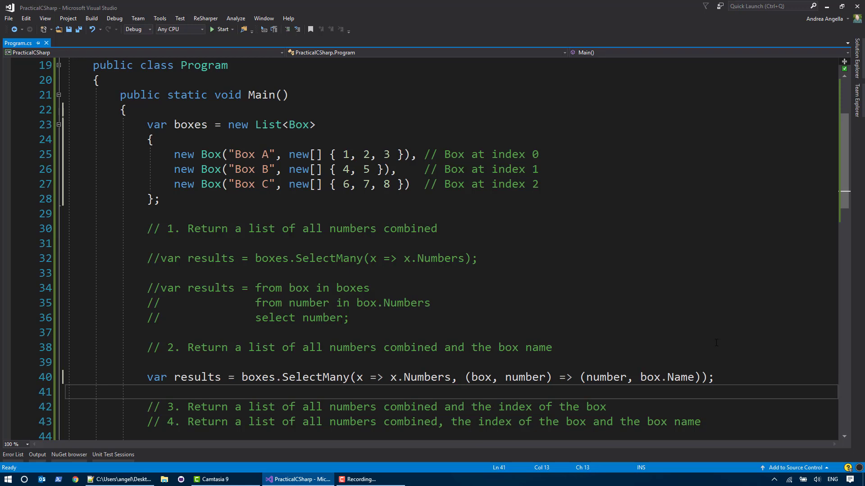
pyautogui.click(219, 29)
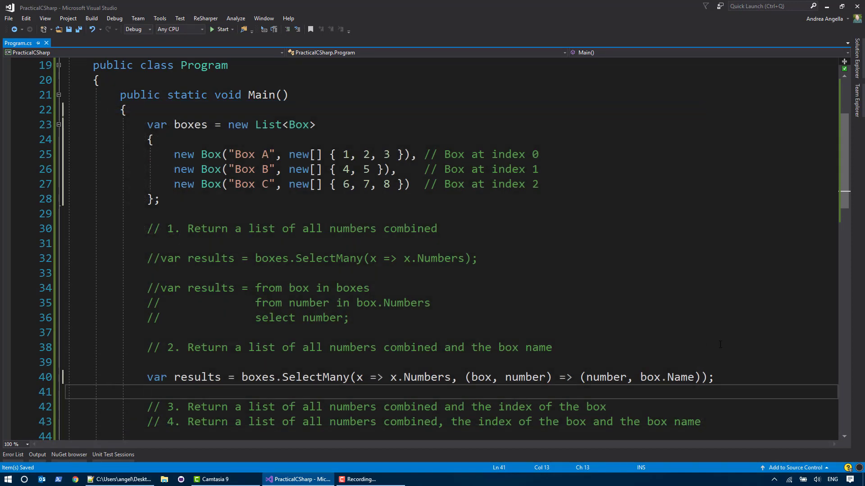
pyautogui.scroll(-3)
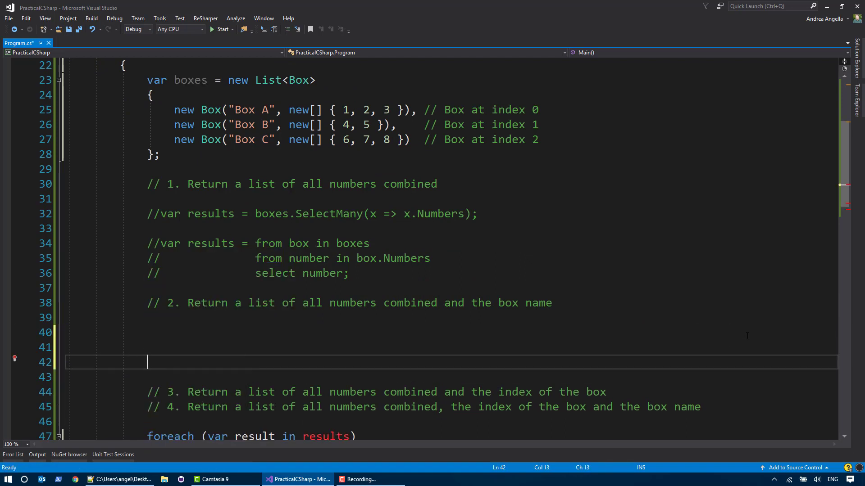
# - Paste the SelectMany line as a comment and begin the query with from box in boxes
pyautogui.write('//var results = boxes.SelectMany(x => x.Numbers, (box, number) => (number, box.Name));')
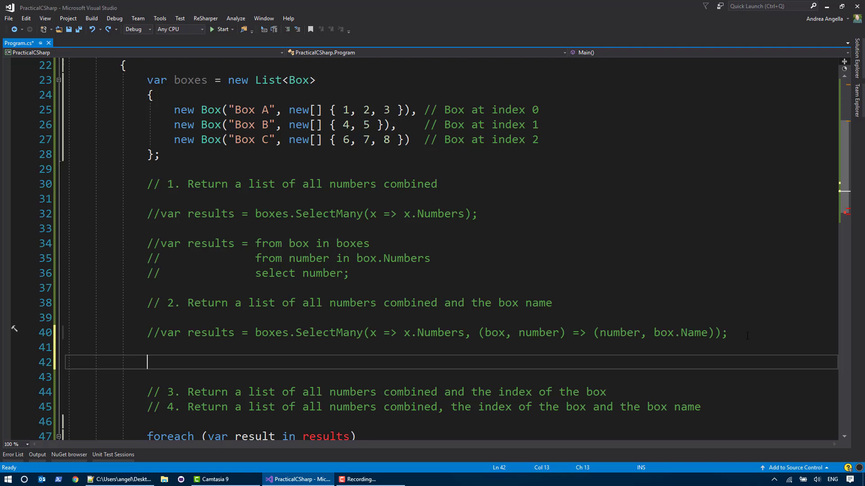
pyautogui.write('var results = f')
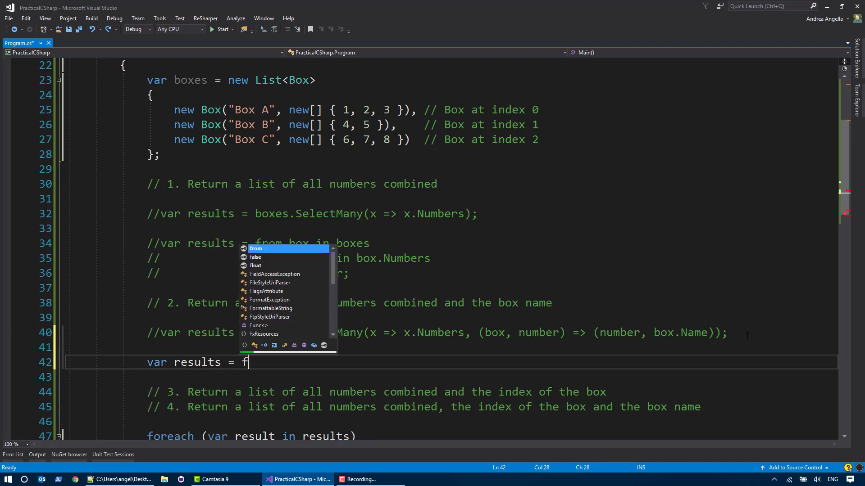
pyautogui.write('rom box')
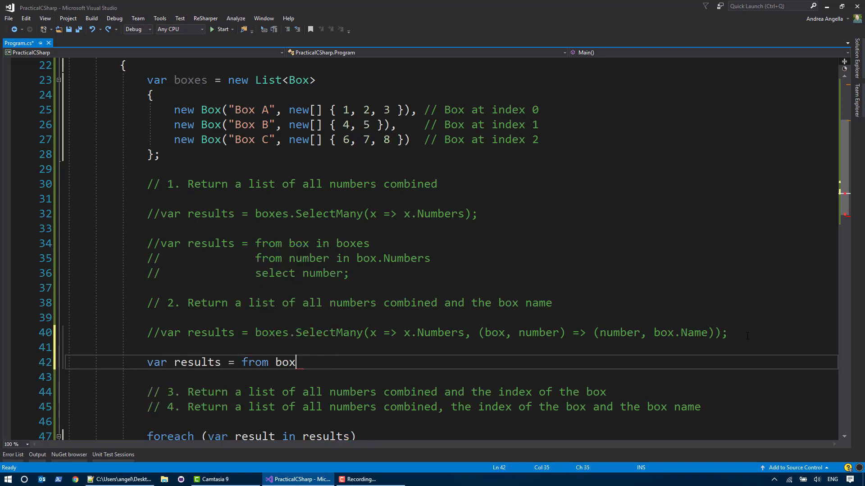
pyautogui.write('in boxes')
pyautogui.write('from bu')
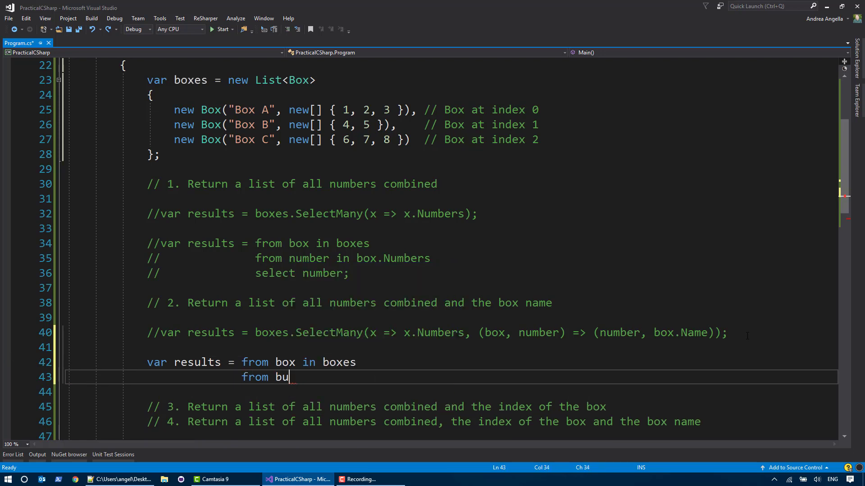
# - Finish the query 'from number in box.Numbers select (number, box.Name);' and build
pyautogui.write('number4')
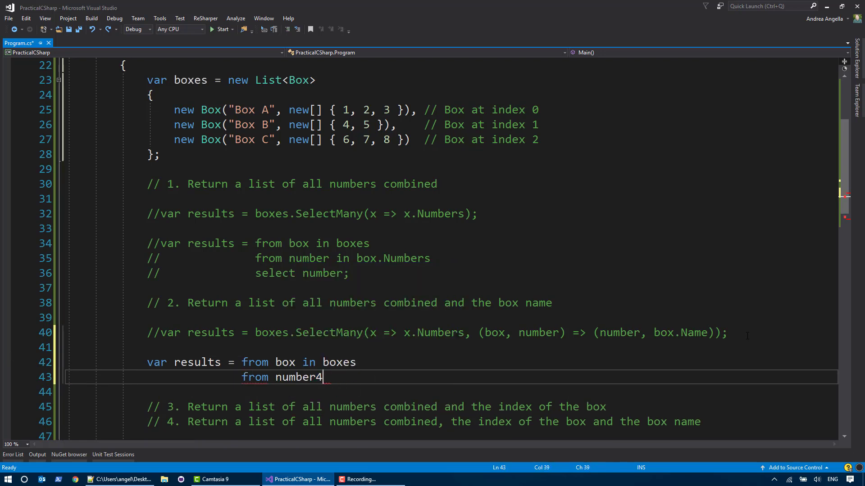
pyautogui.write('in box.Numbers')
pyautogui.write('sel')
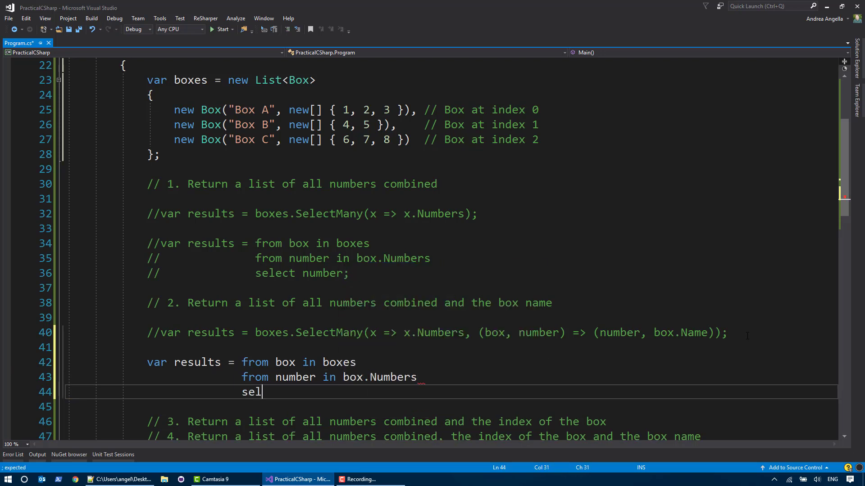
pyautogui.write('ect (number,')
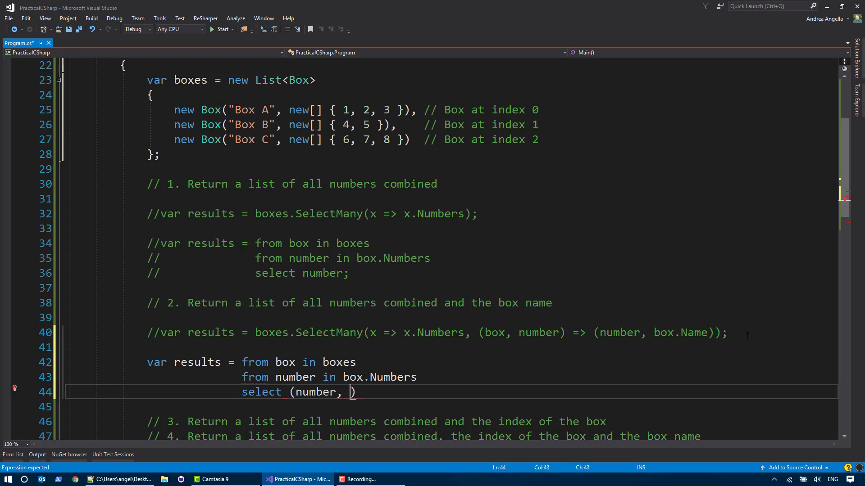
pyautogui.write('box.Name')
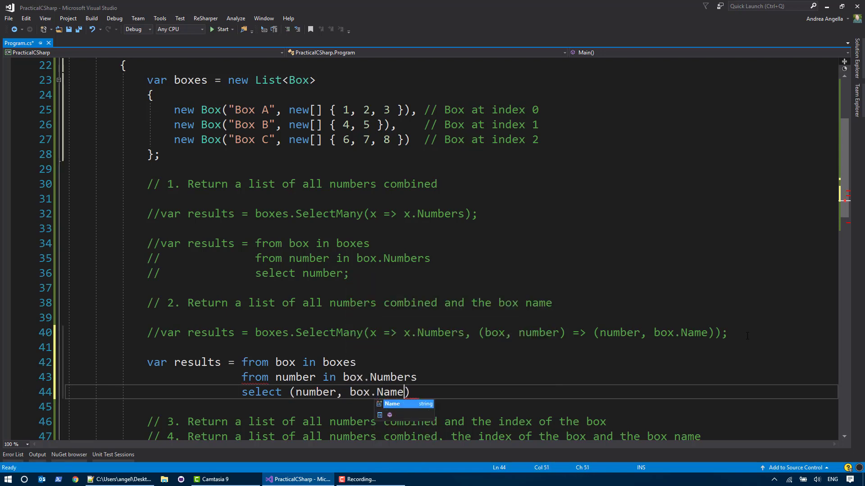
pyautogui.write(';')
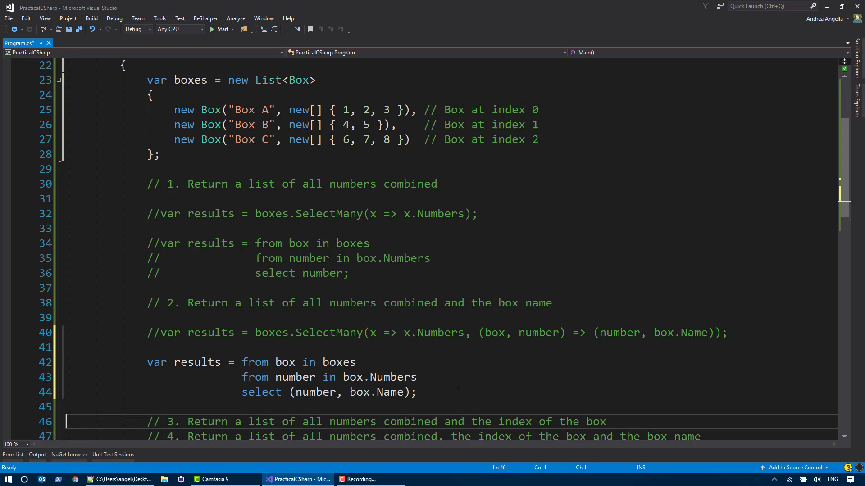
pyautogui.click(220, 30)
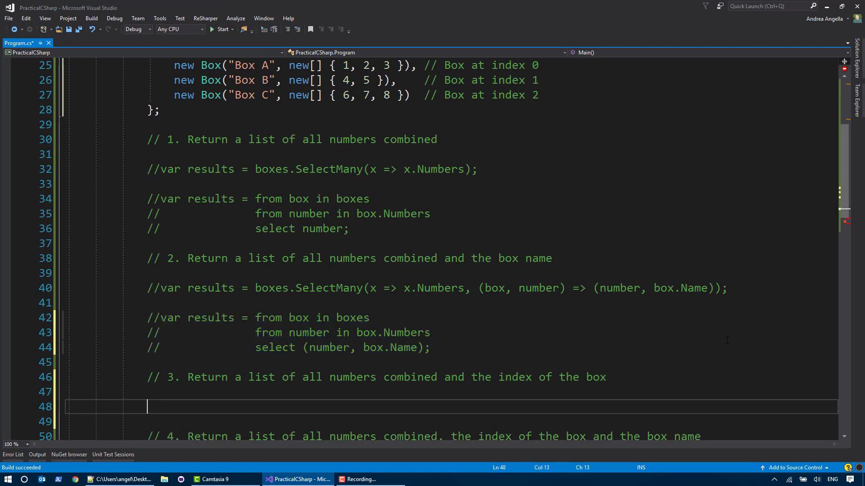
# - Write line 48 as var results = boxes.SelectMany((x, index) => x.Numbers)
pyautogui.scroll(-3)
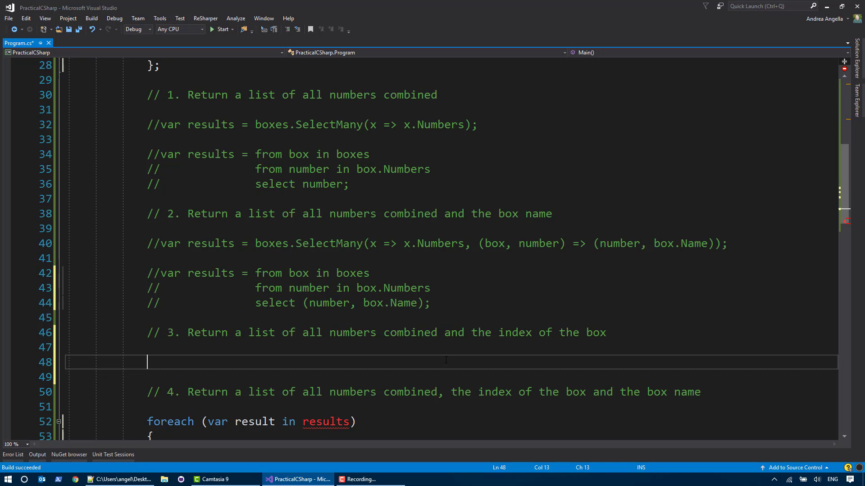
pyautogui.write('var res')
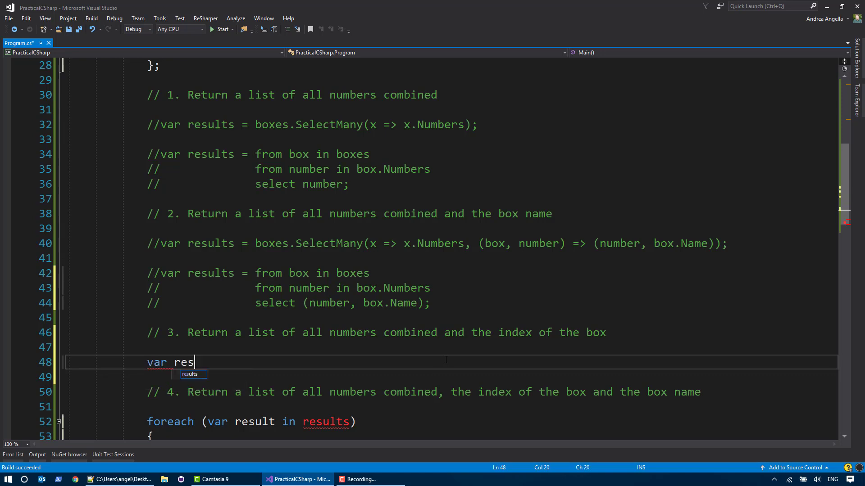
pyautogui.write('ults = b')
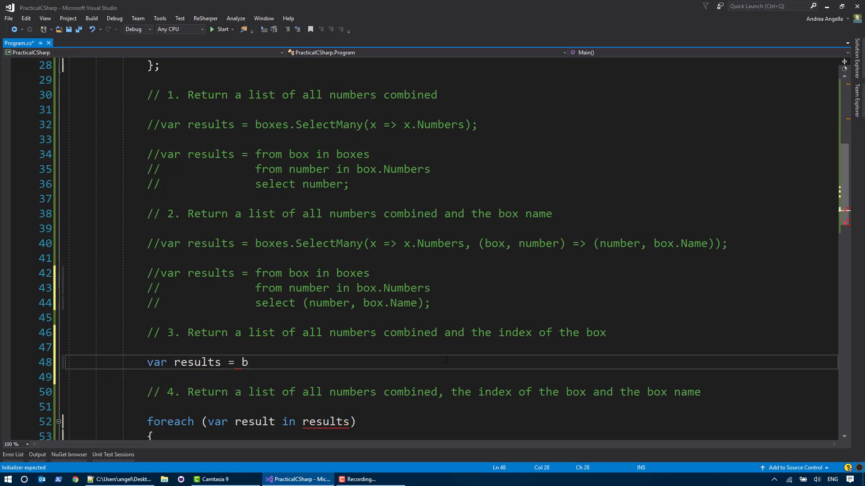
pyautogui.write('oxes.SelectMany(')
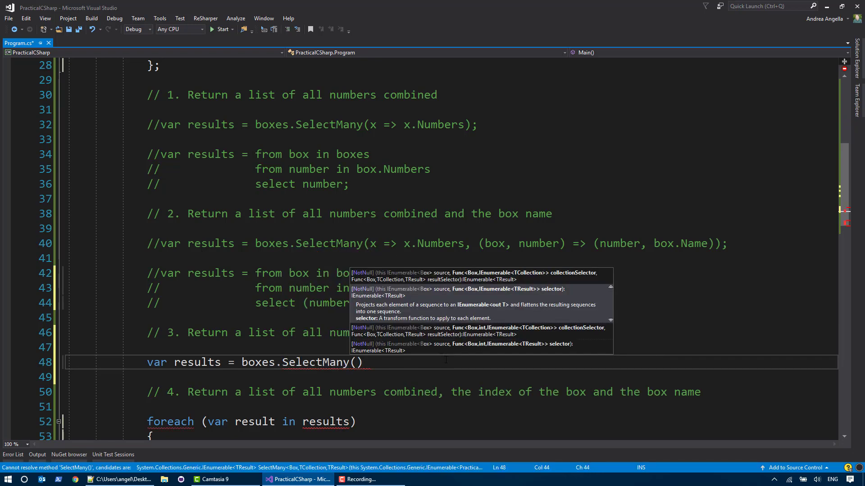
pyautogui.write('(x, index')
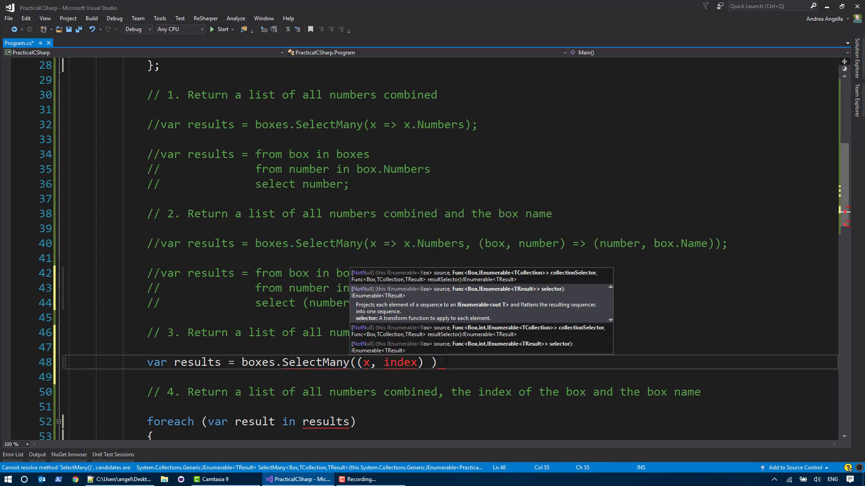
pyautogui.write('=>')
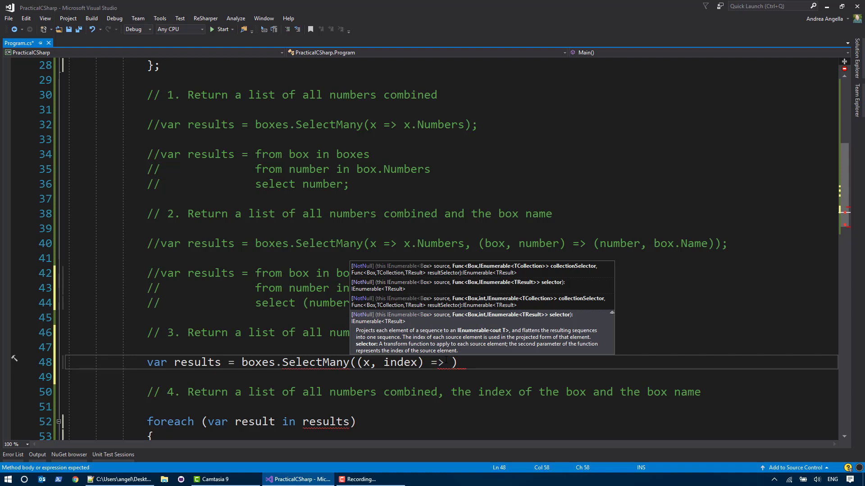
pyautogui.write('x.Numbers)')
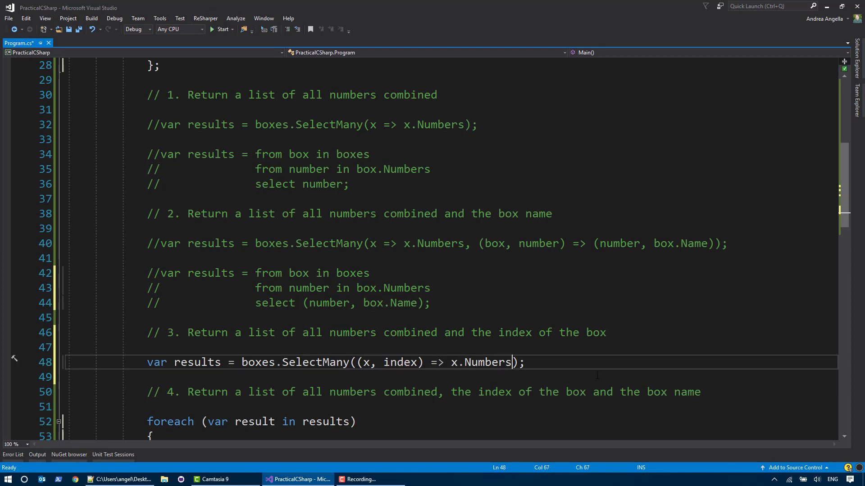
# - Project the numbers into .Select(number => (number, index)) and run to see the pairs
pyautogui.write('Select(')
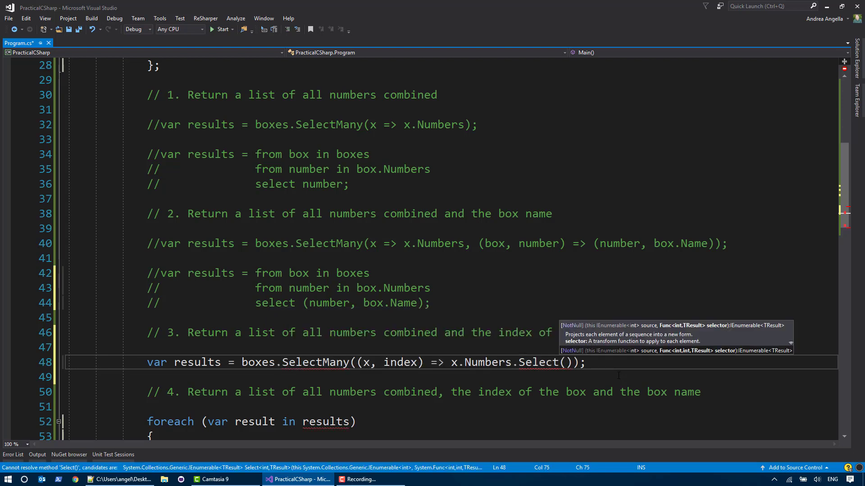
pyautogui.write('number =')
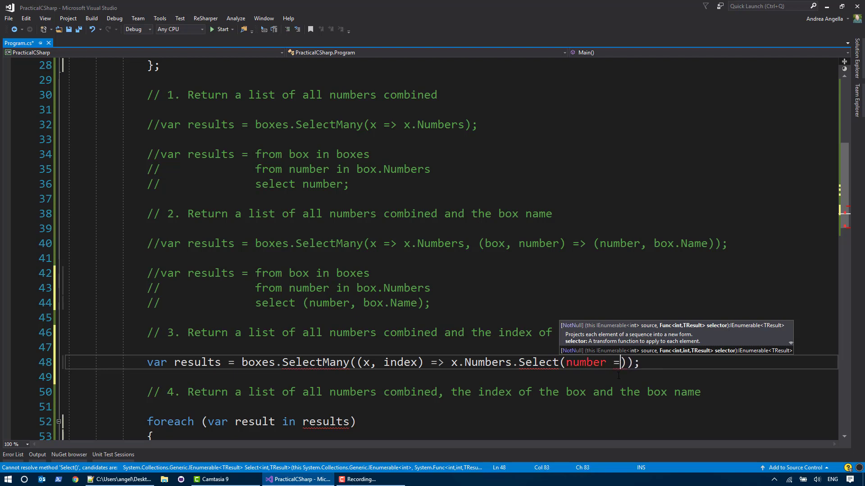
pyautogui.write('>')
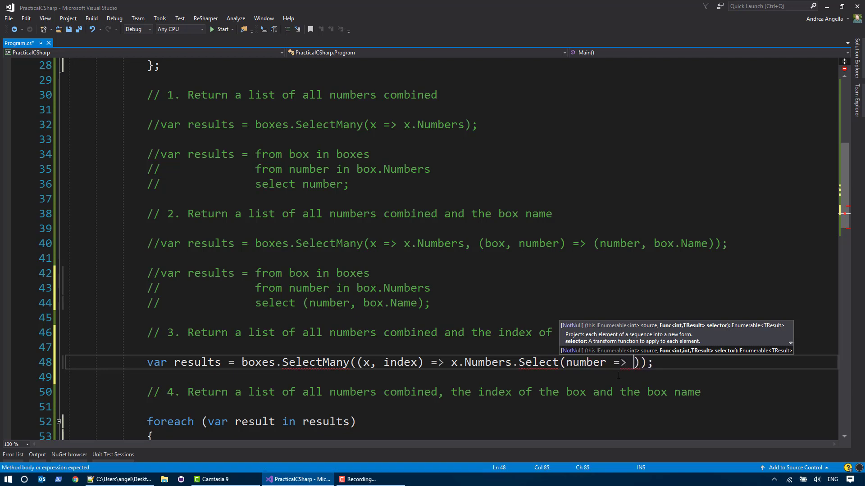
pyautogui.write('(number,')
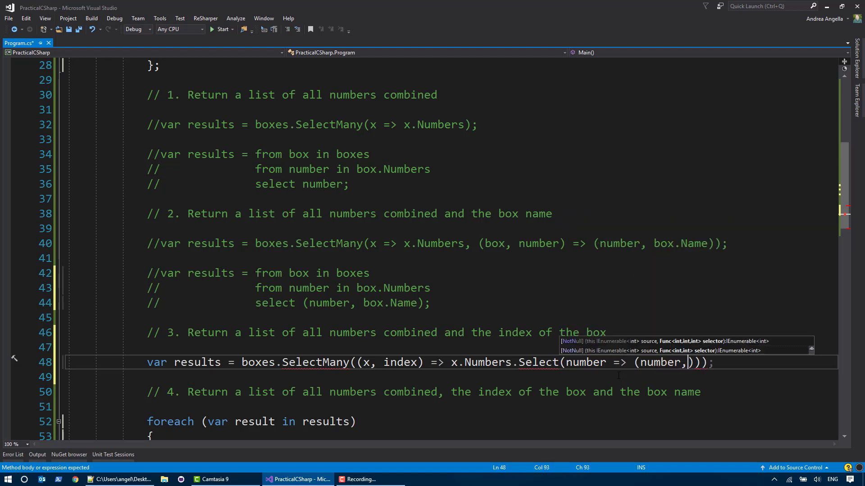
pyautogui.write('index')
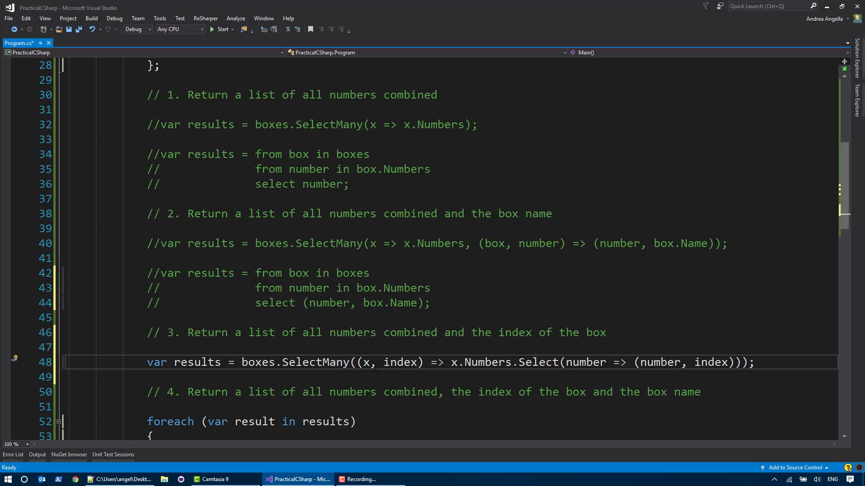
pyautogui.click(221, 29)
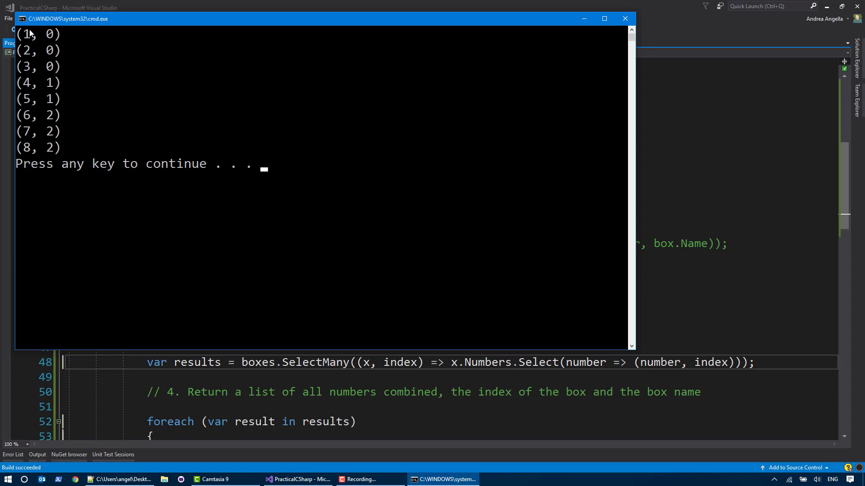
pyautogui.moveTo(44, 63)
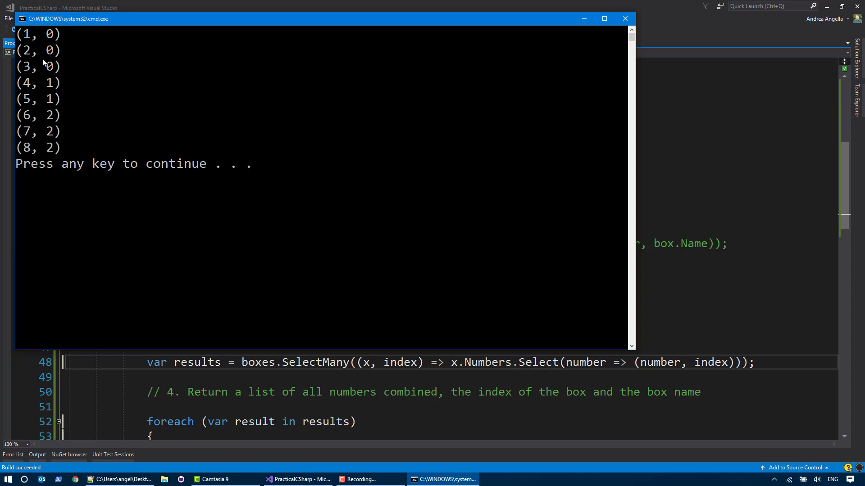
pyautogui.moveTo(54, 93)
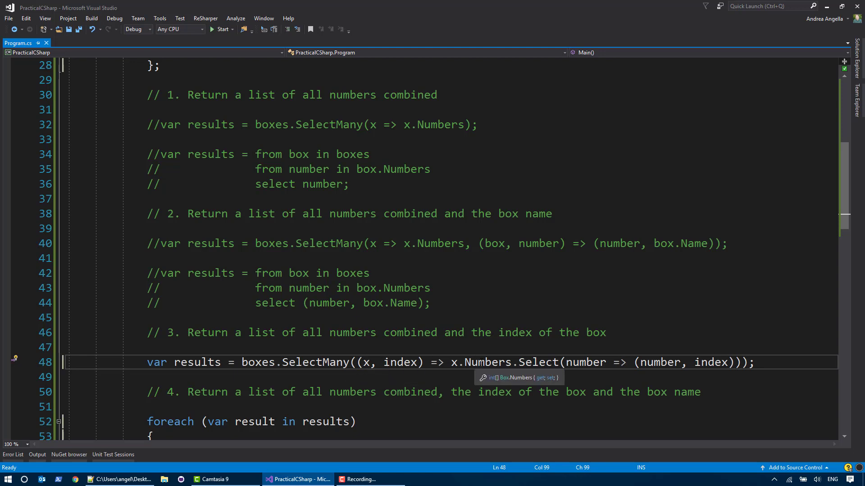
pyautogui.doubleClick(487, 362)
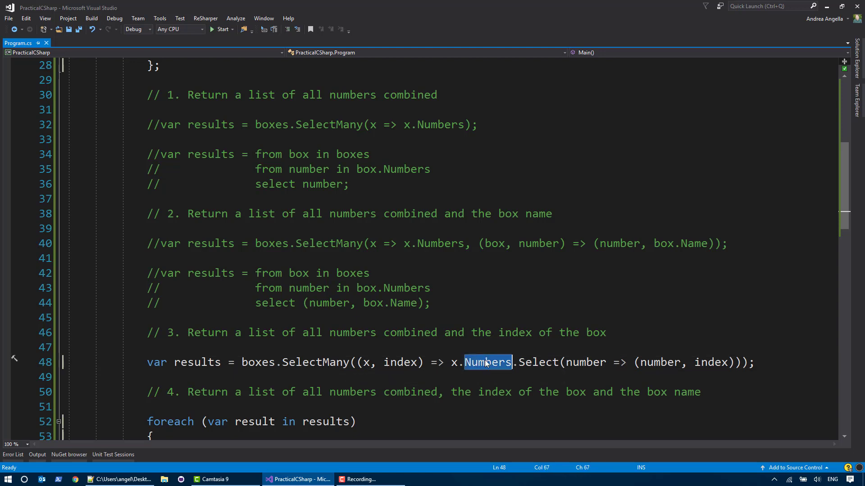
pyautogui.doubleClick(710, 362)
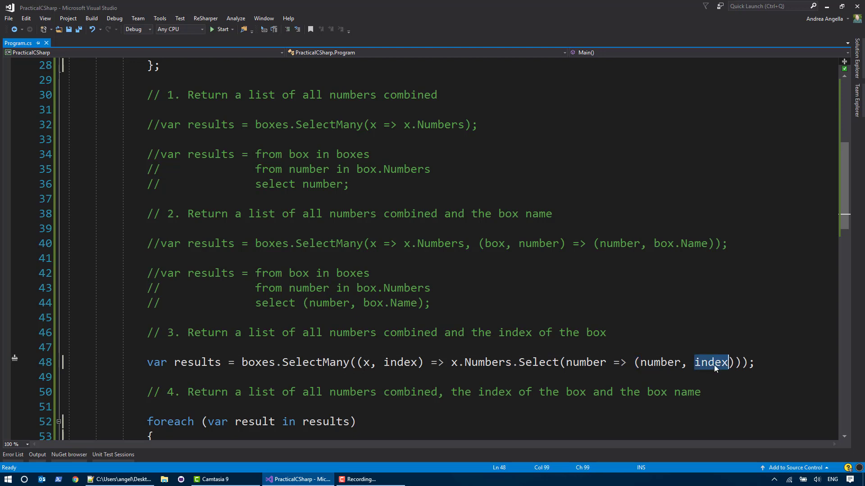
pyautogui.doubleClick(400, 362)
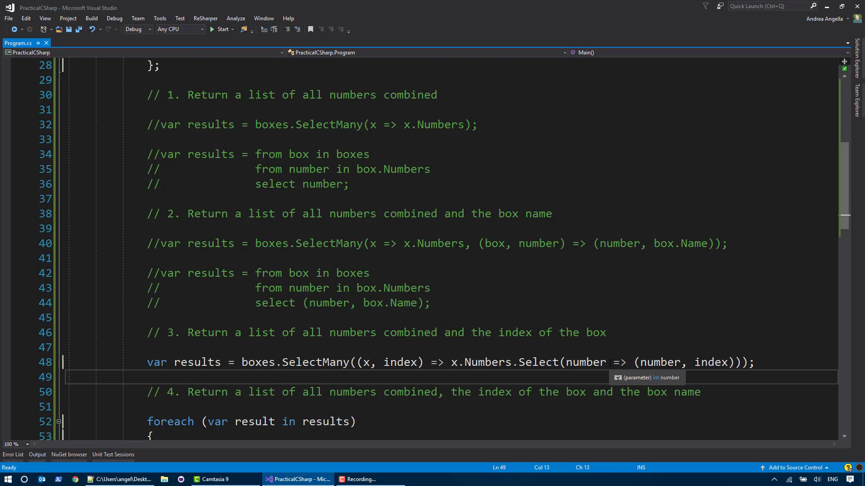
pyautogui.scroll(3)
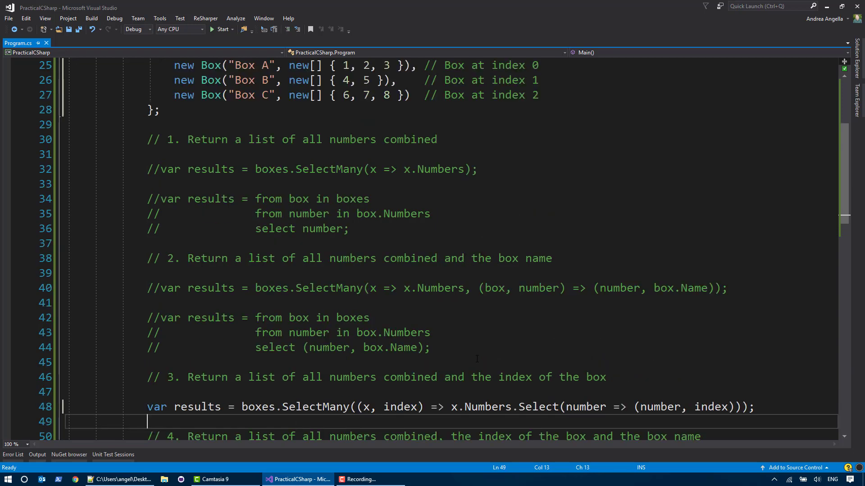
pyautogui.scroll(-3)
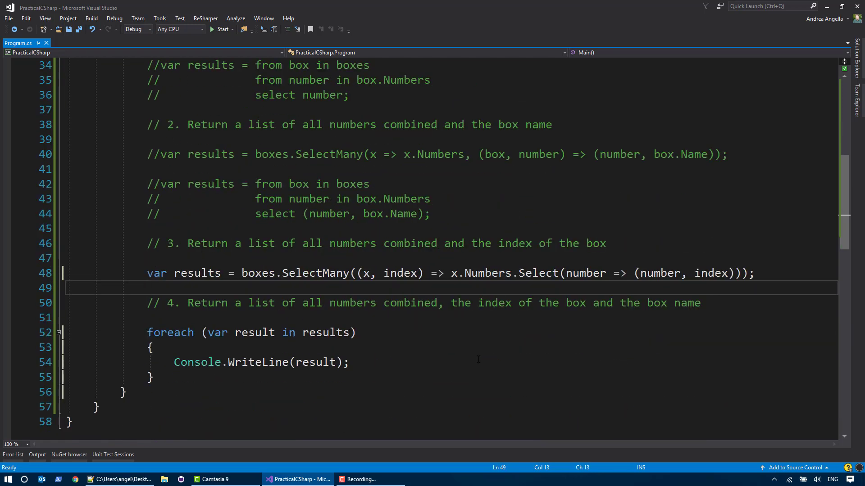
pyautogui.moveTo(513, 368)
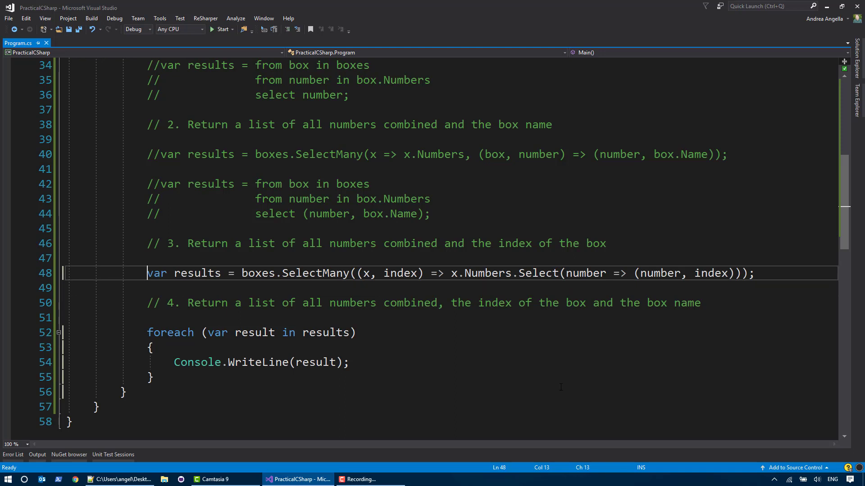
# - Comment out line 48 and start task four with var results = boxes
pyautogui.write('//')
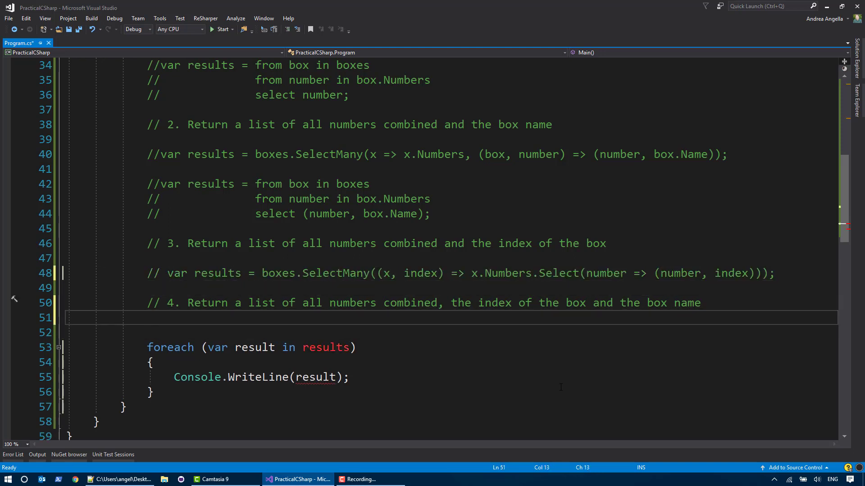
pyautogui.press('Return')
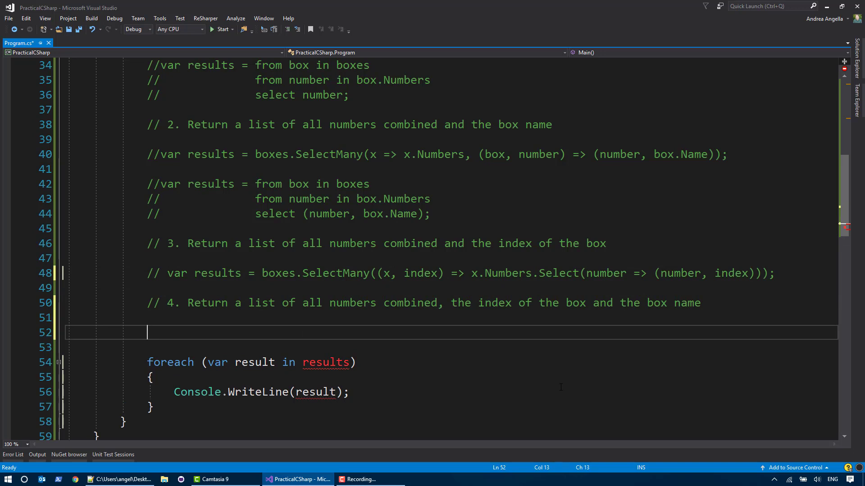
pyautogui.write('var results')
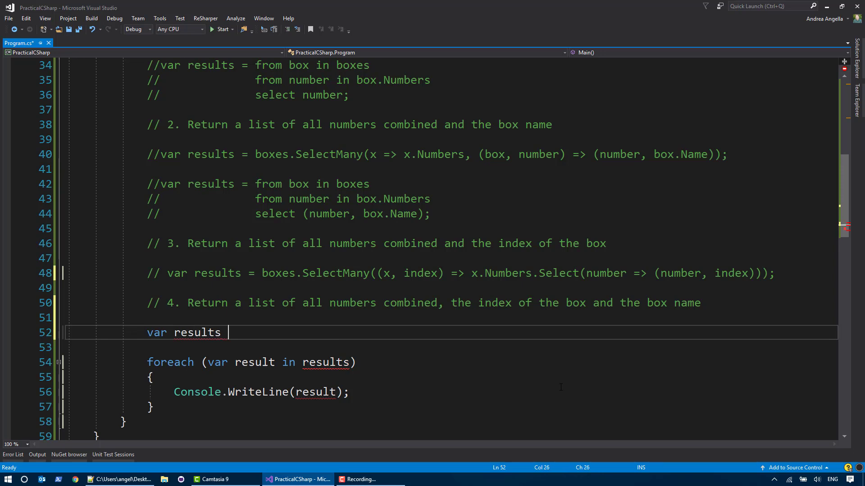
pyautogui.write('= boxes')
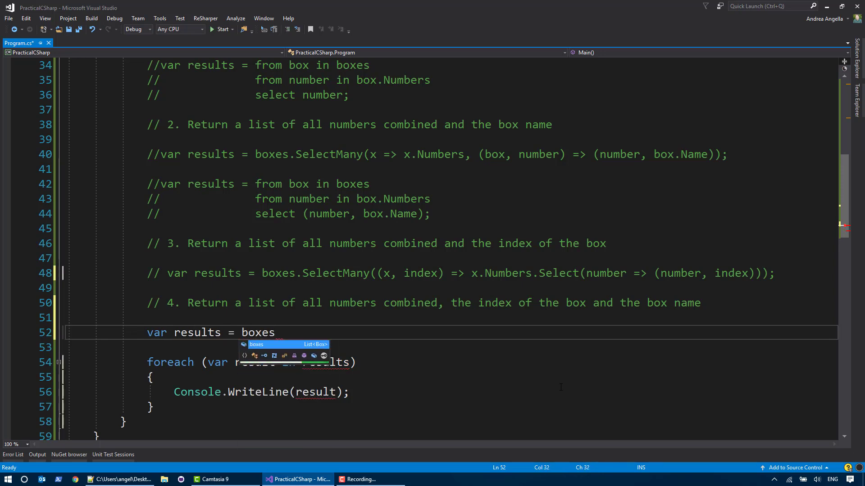
pyautogui.write('.')
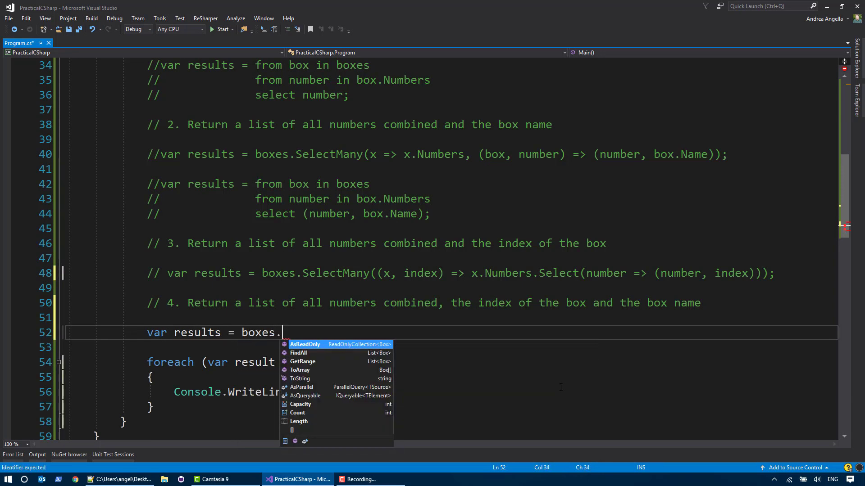
# - Add SelectMany( with the pasted task 3 selector lambda and an unfinished (box, tuple) => lambda
pyautogui.write('SelectMany(')
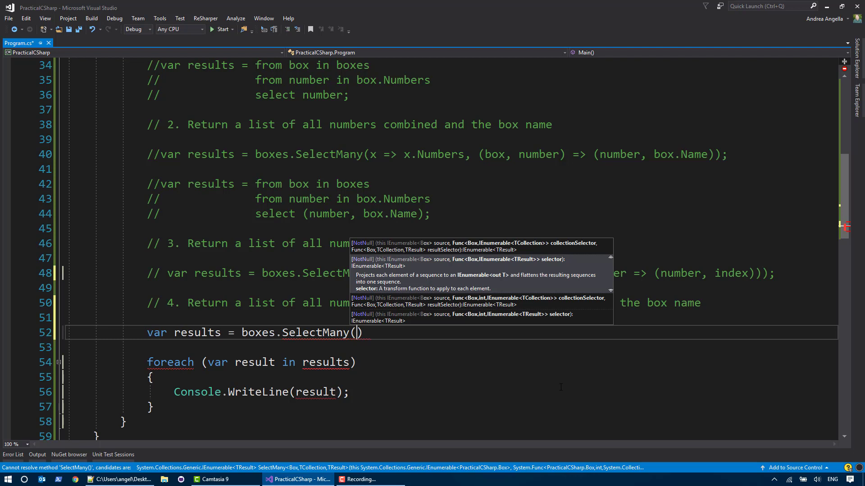
pyautogui.press('Escape')
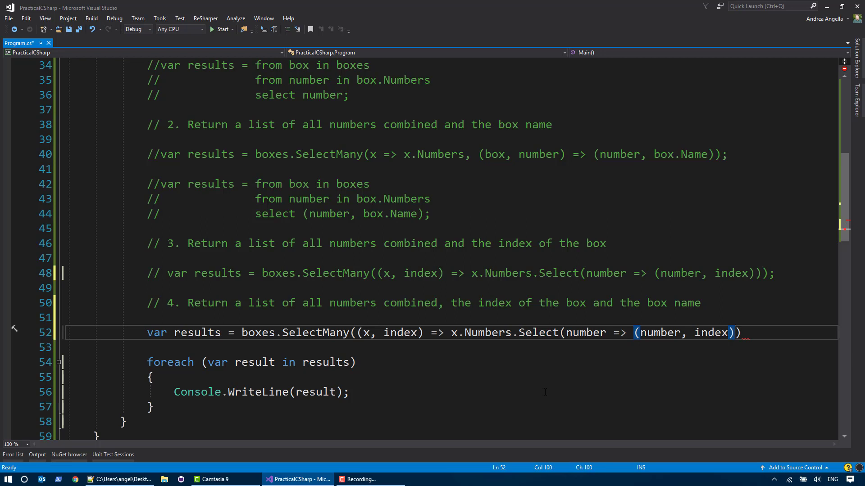
pyautogui.write(');')
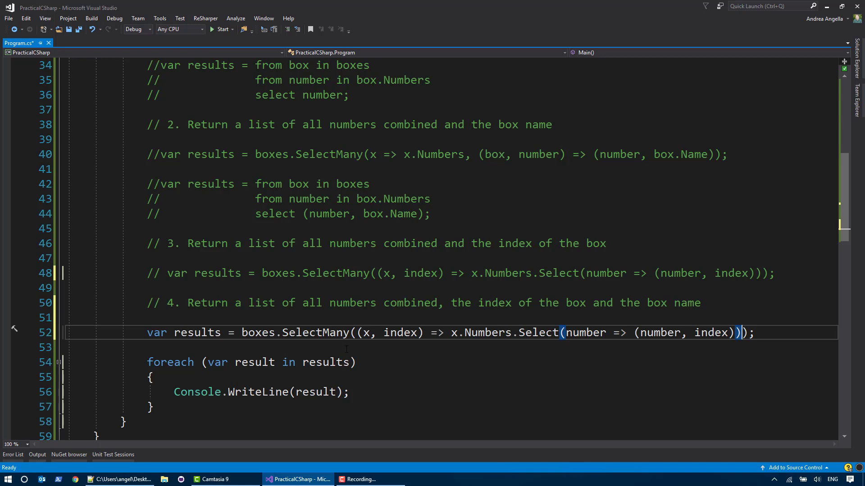
pyautogui.press('Enter')
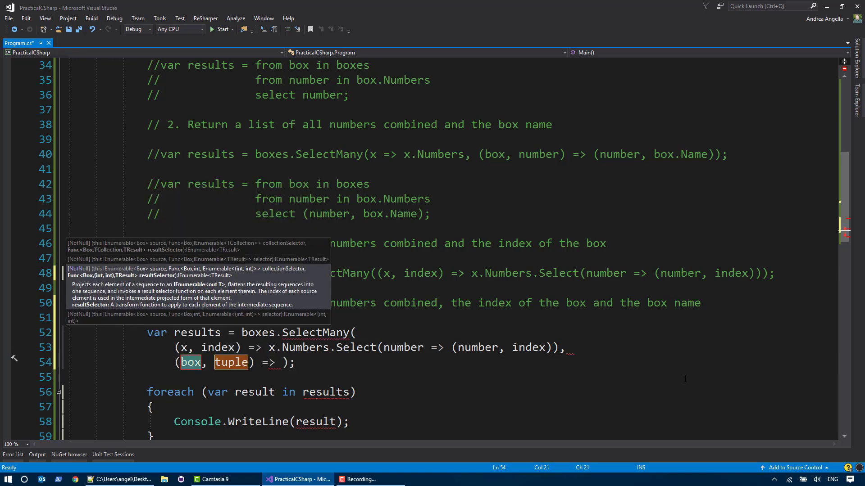
# - Name the pair's tuple fields as (Number: number, Index: index)
pyautogui.click(282, 362)
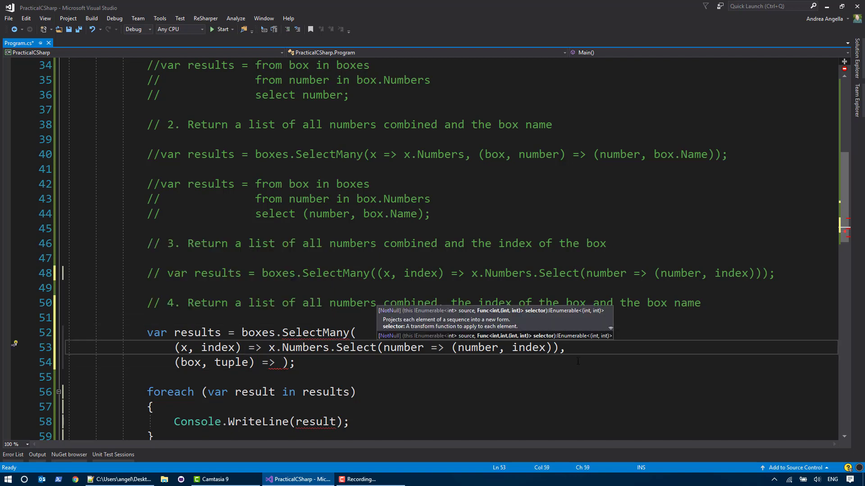
pyautogui.write('Number:')
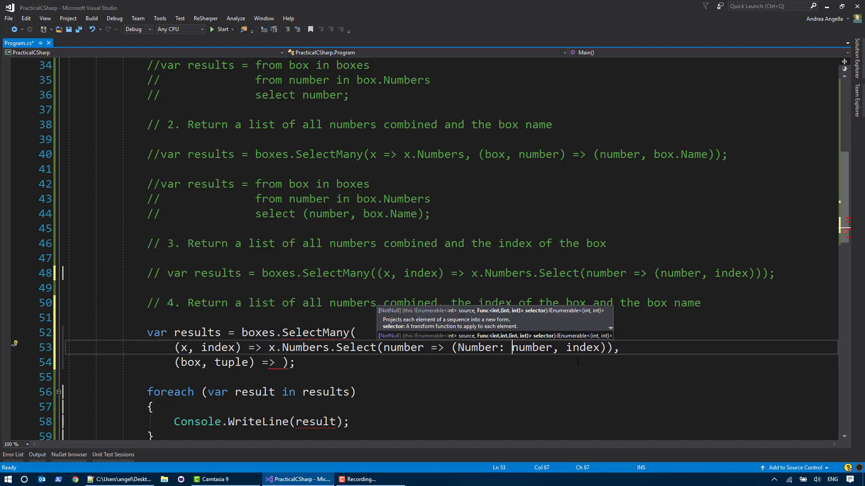
pyautogui.write('Index:')
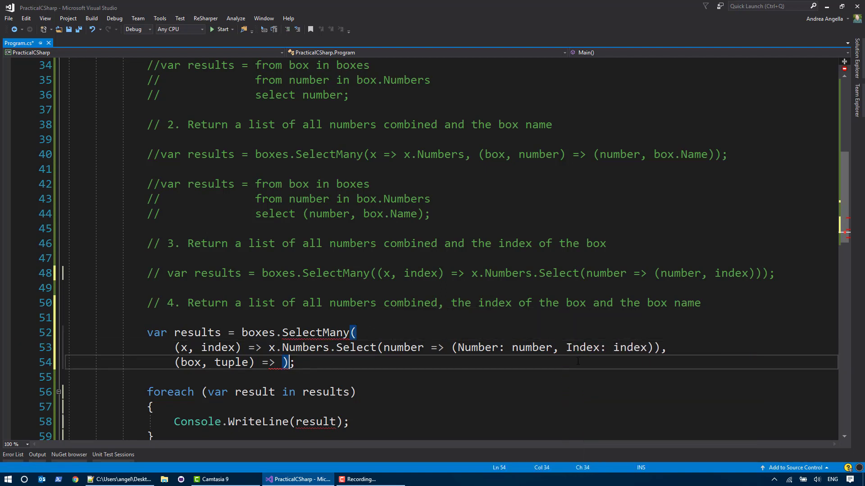
pyautogui.press('Backspace')
pyautogui.write('()')
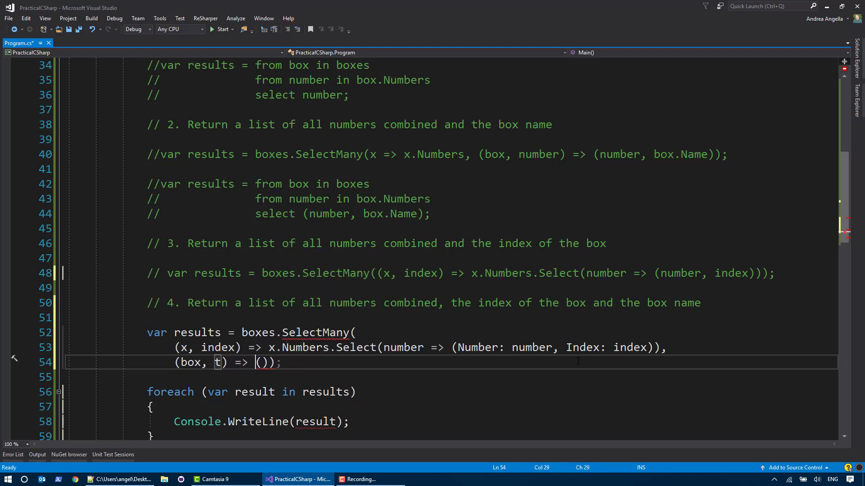
# - Complete the result selector returning (t.Index, box.Name, t.Number)
pyautogui.write('t.')
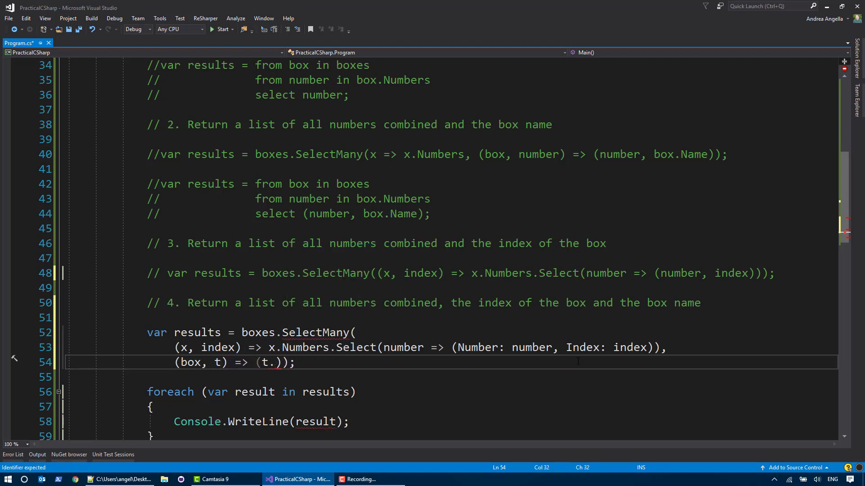
pyautogui.write('Index, t')
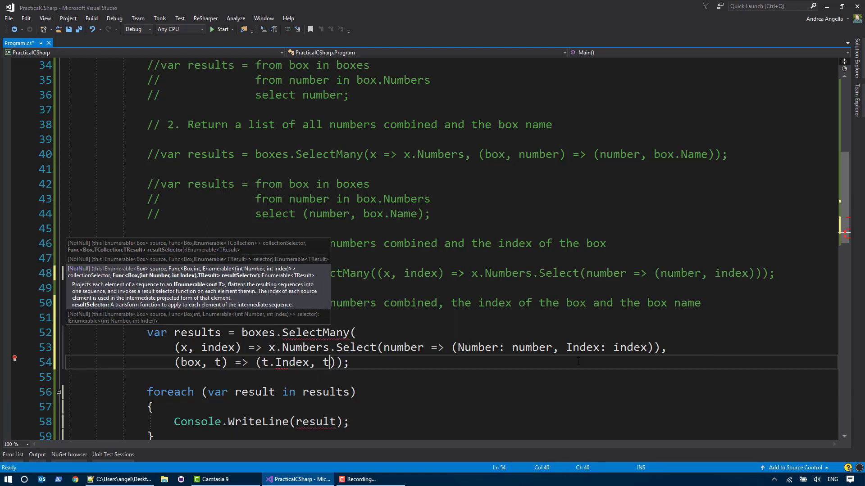
pyautogui.write('box.N')
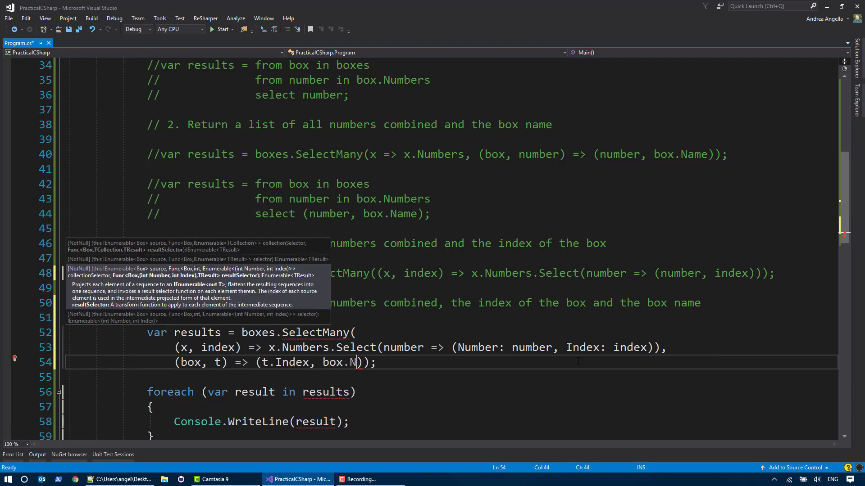
pyautogui.write('ame,')
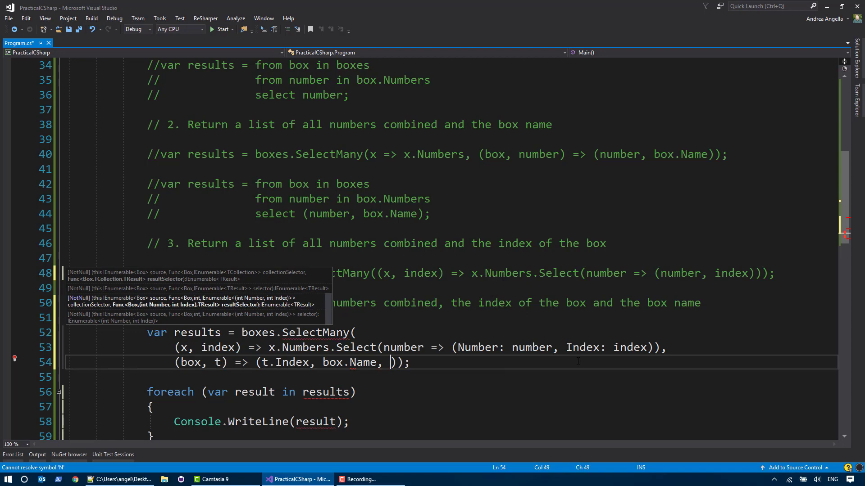
pyautogui.write('t.Number')
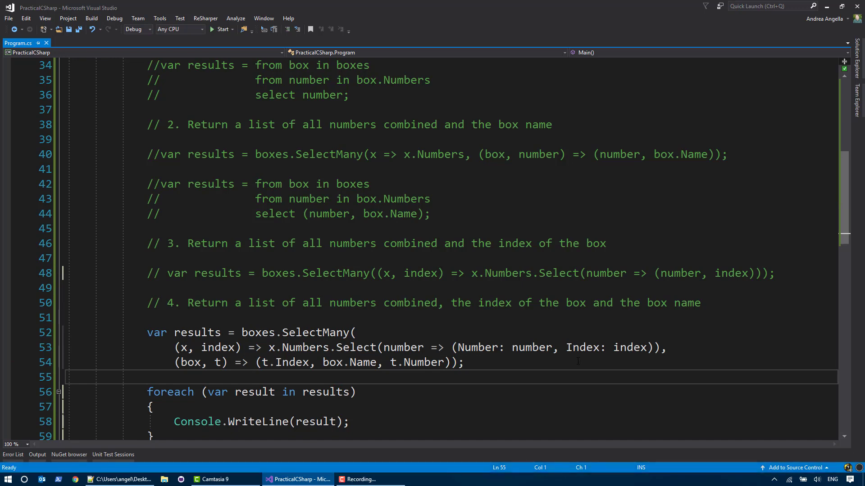
pyautogui.click(220, 30)
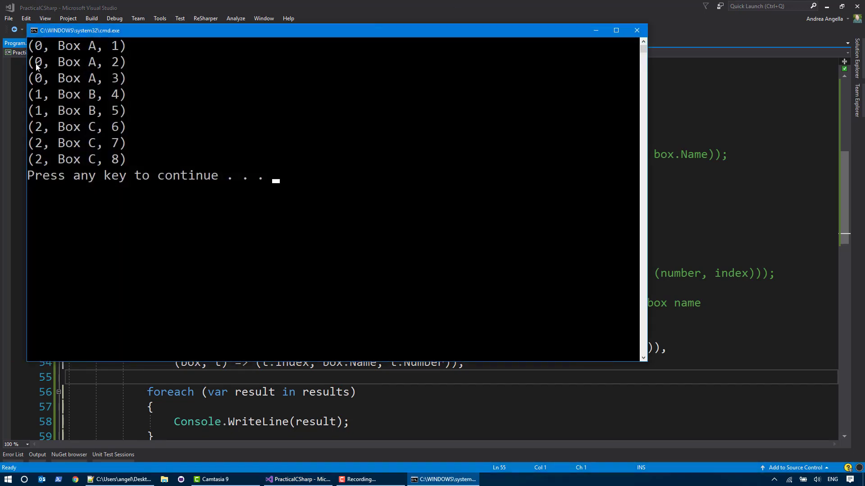
pyautogui.moveTo(122, 133)
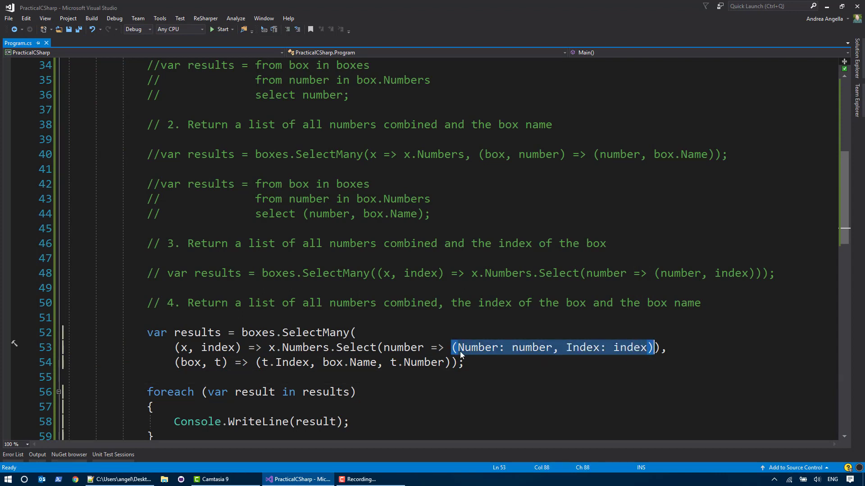
# - Replace the named tuple with new { number, index } and read t.index and t.number, then save
pyautogui.click(454, 347)
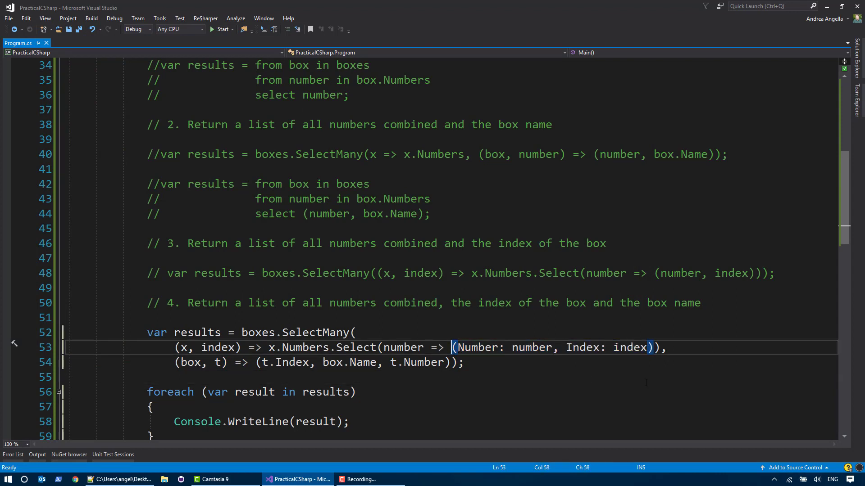
pyautogui.write('new {}')
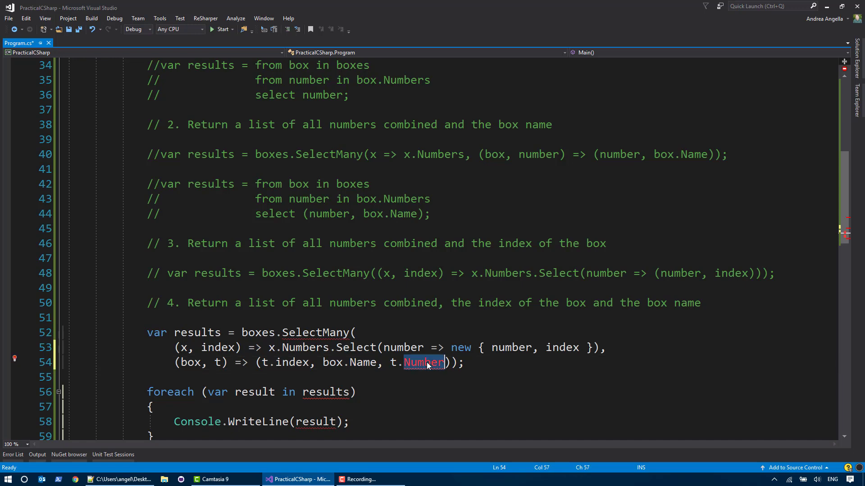
pyautogui.write('number')
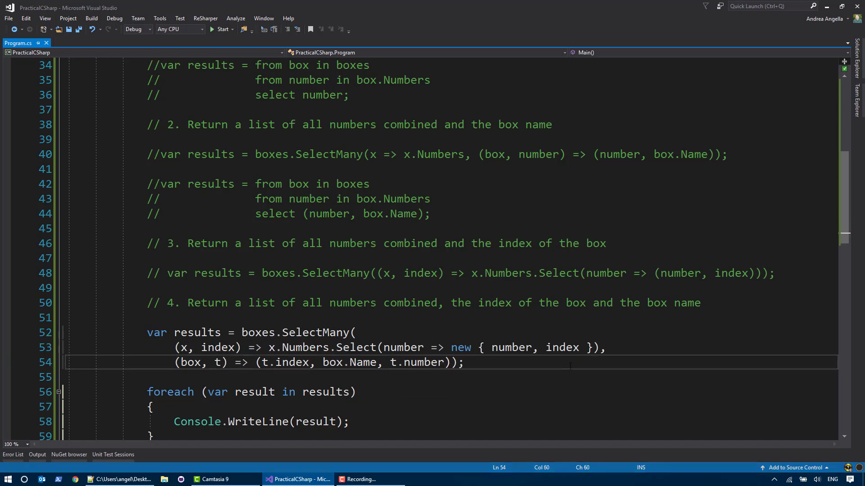
pyautogui.click(211, 29)
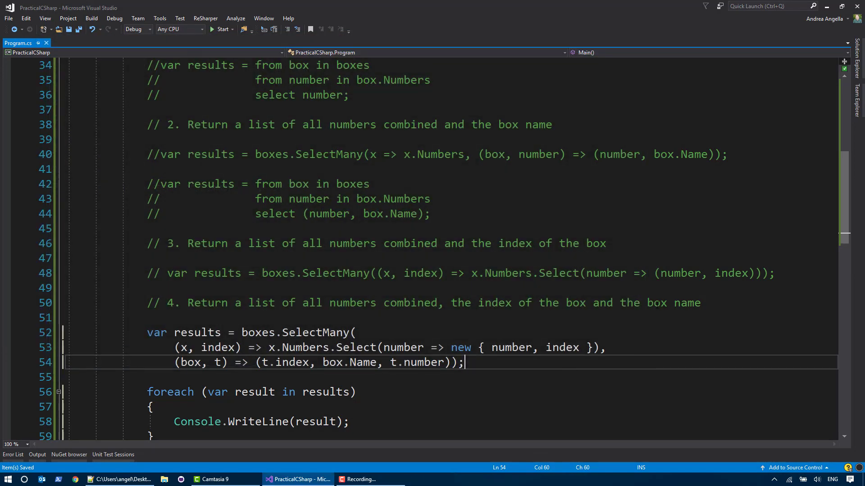
pyautogui.scroll(-3)
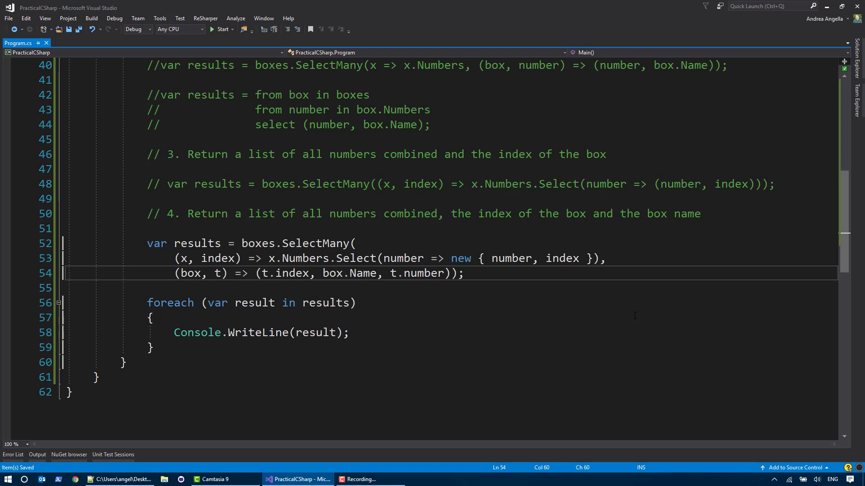
# - Comment out the SelectMany version and start 'var results = from box in boxes'
pyautogui.click(465, 273)
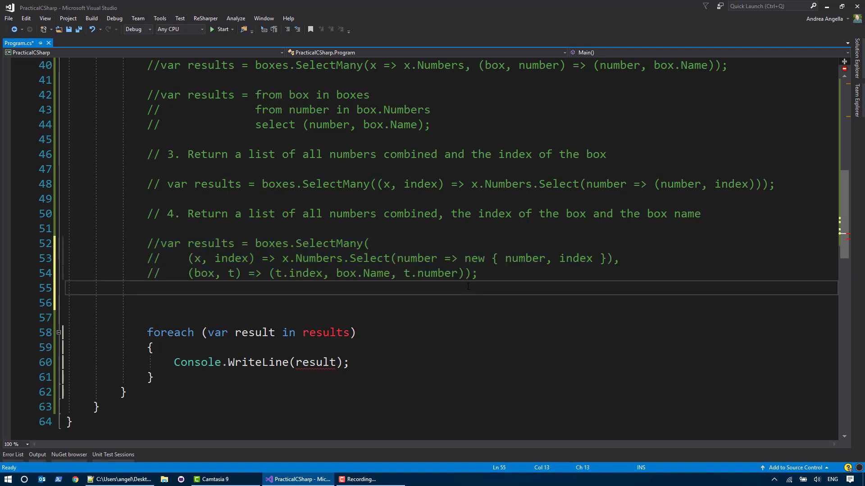
pyautogui.write('var results =')
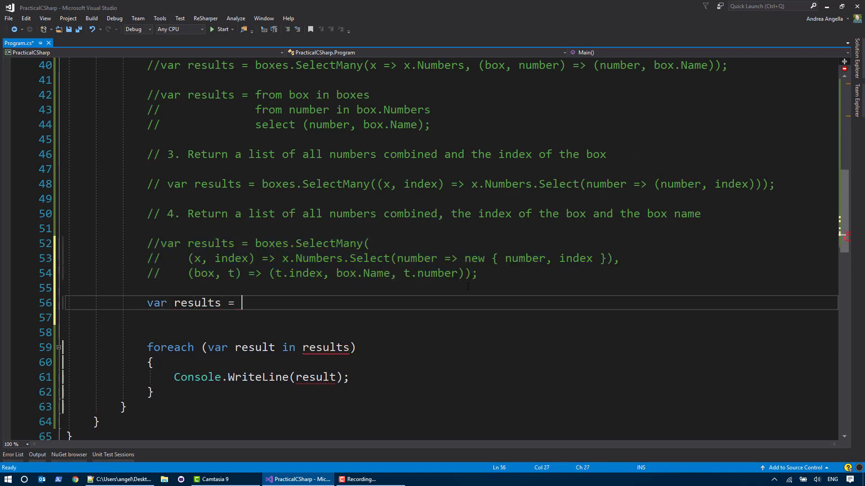
pyautogui.write('from box in boxe')
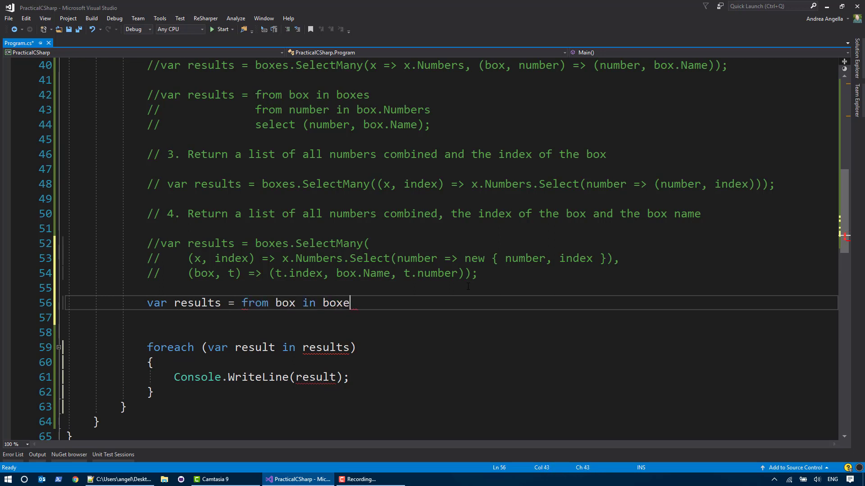
pyautogui.write('s')
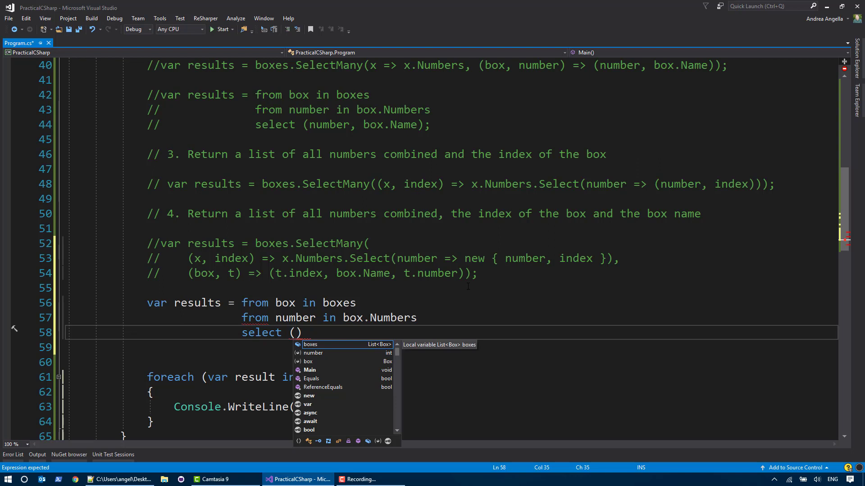
# - Finish the query selecting (boxes.IndexOf(box), box.Name, number) and save
pyautogui.write('boxes.IndexOf(box')
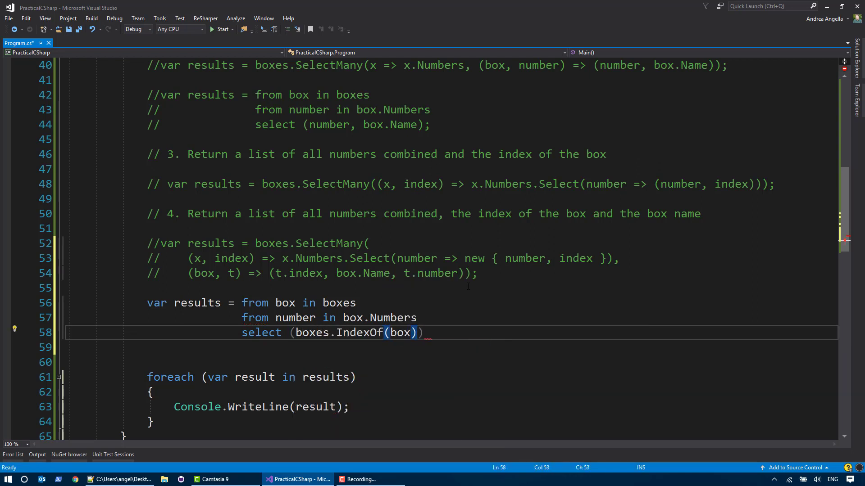
pyautogui.write(', box')
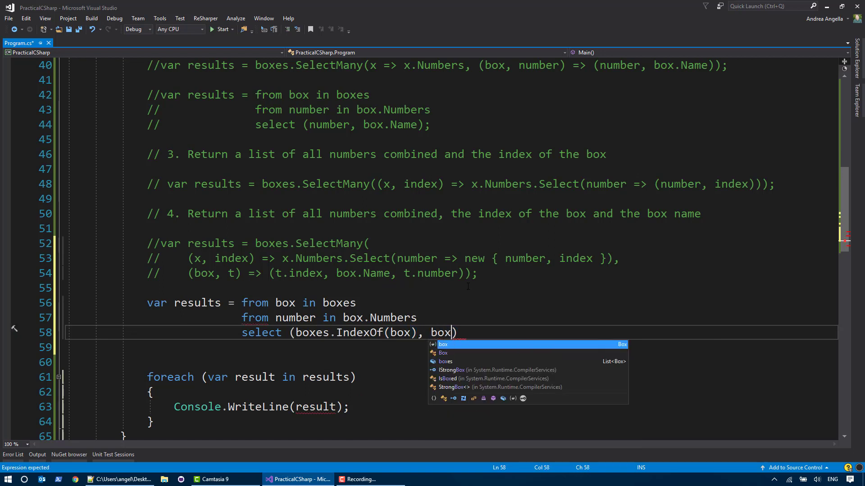
pyautogui.write('.Number')
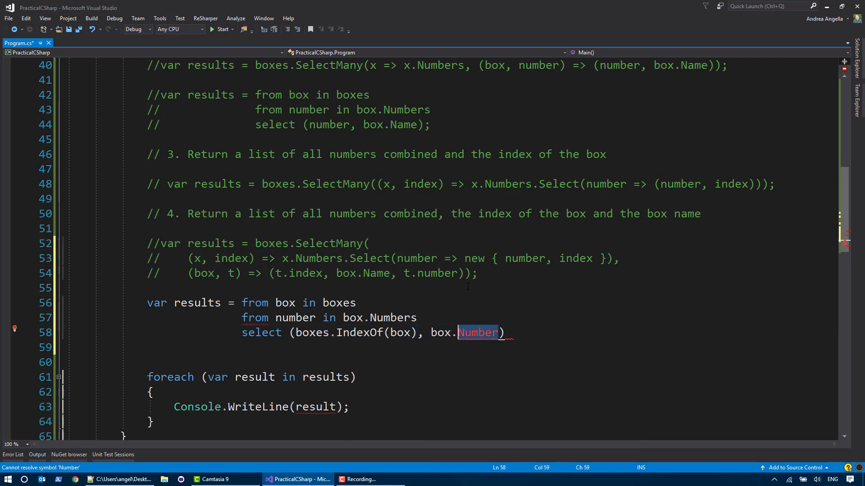
pyautogui.write('name,')
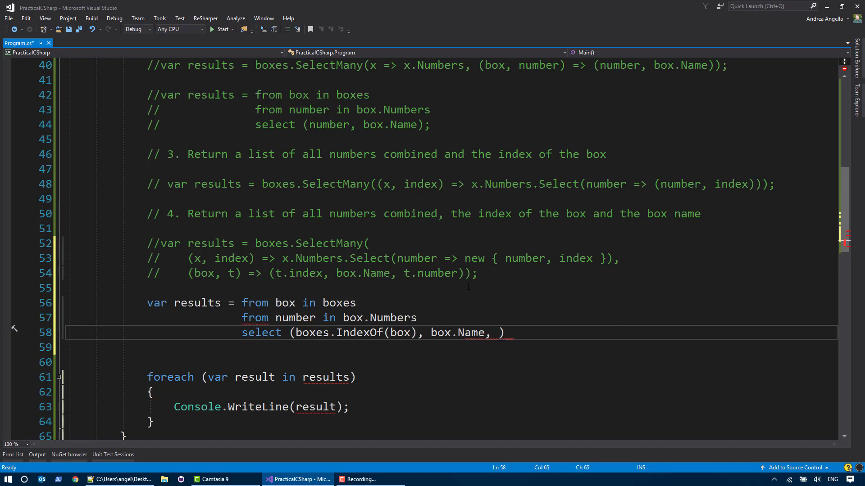
pyautogui.write('number);')
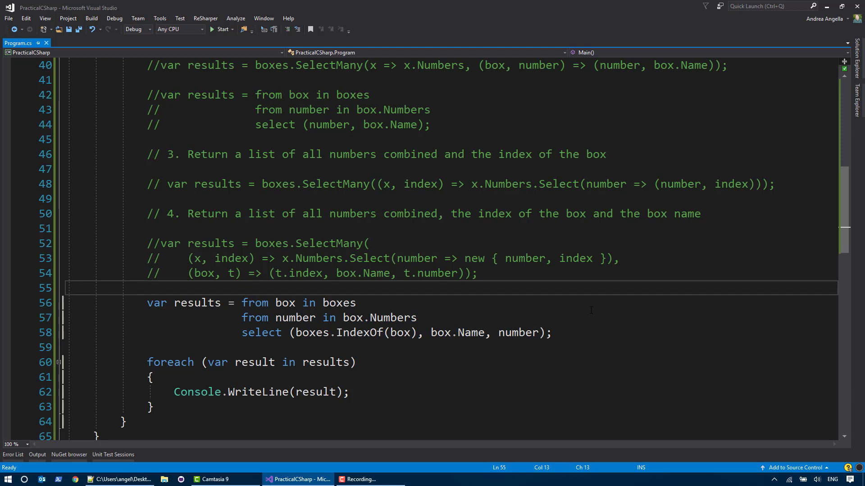
pyautogui.moveTo(519, 333)
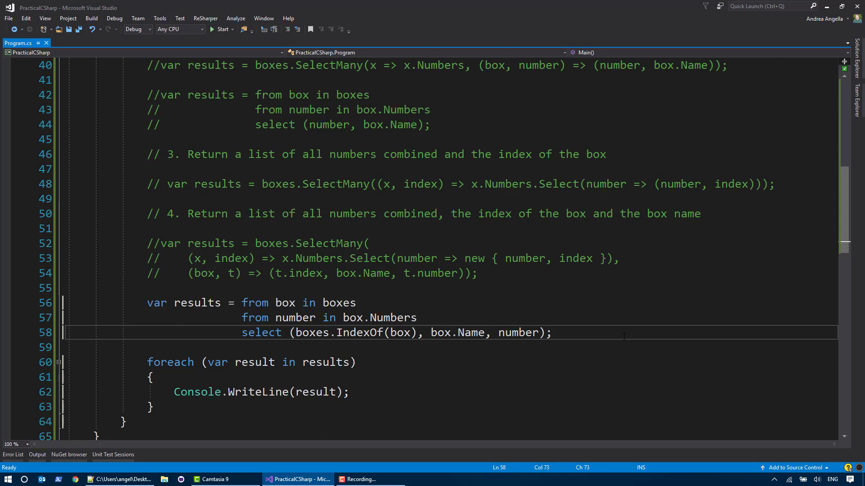
# - Delete the query-syntax statement, save, and scroll back up through the earlier tasks
pyautogui.click(551, 333)
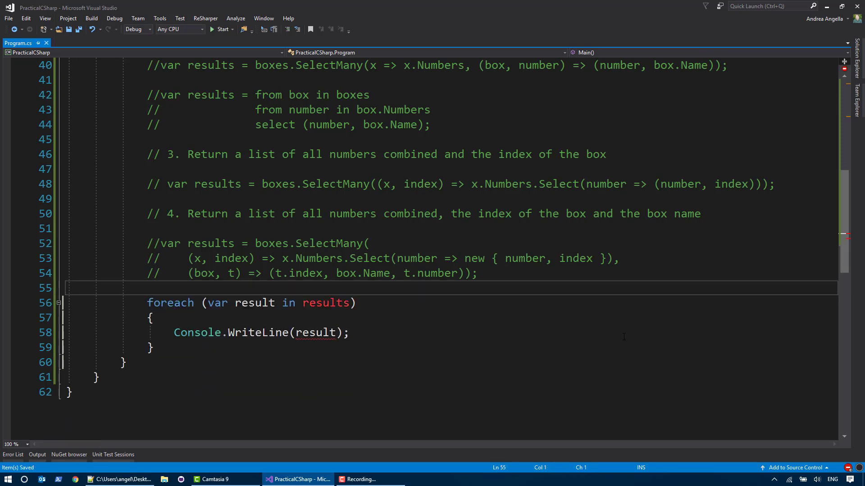
pyautogui.scroll(3)
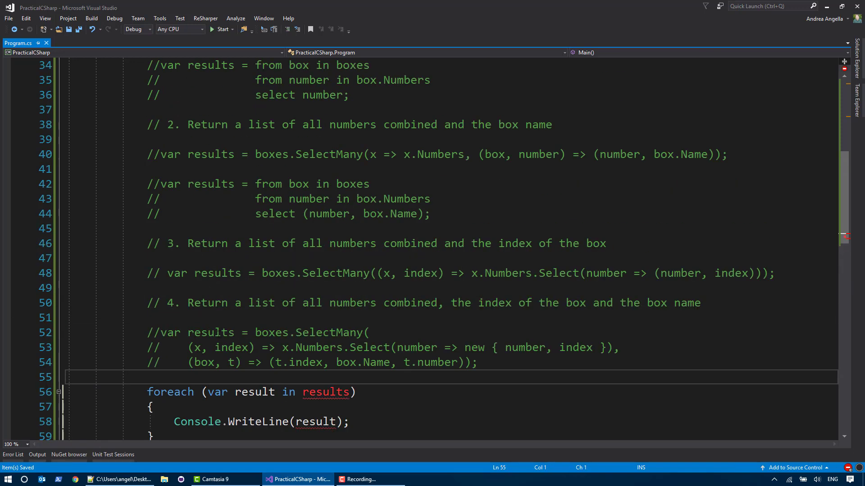
pyautogui.scroll(3)
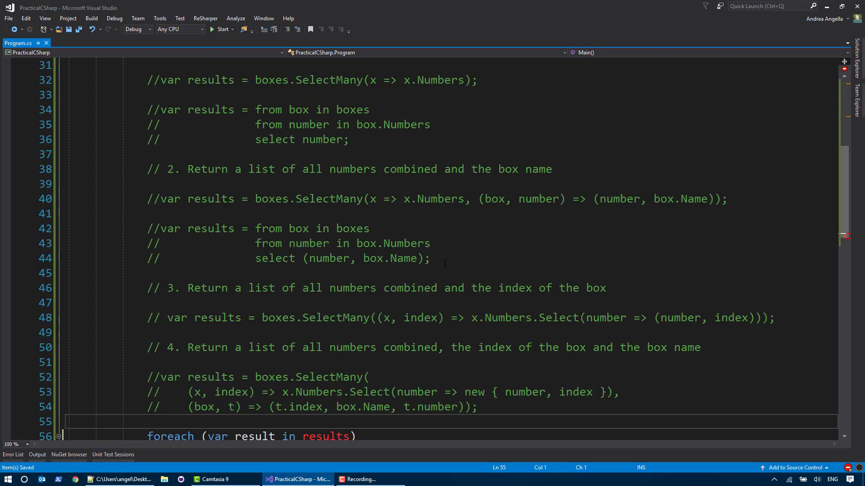